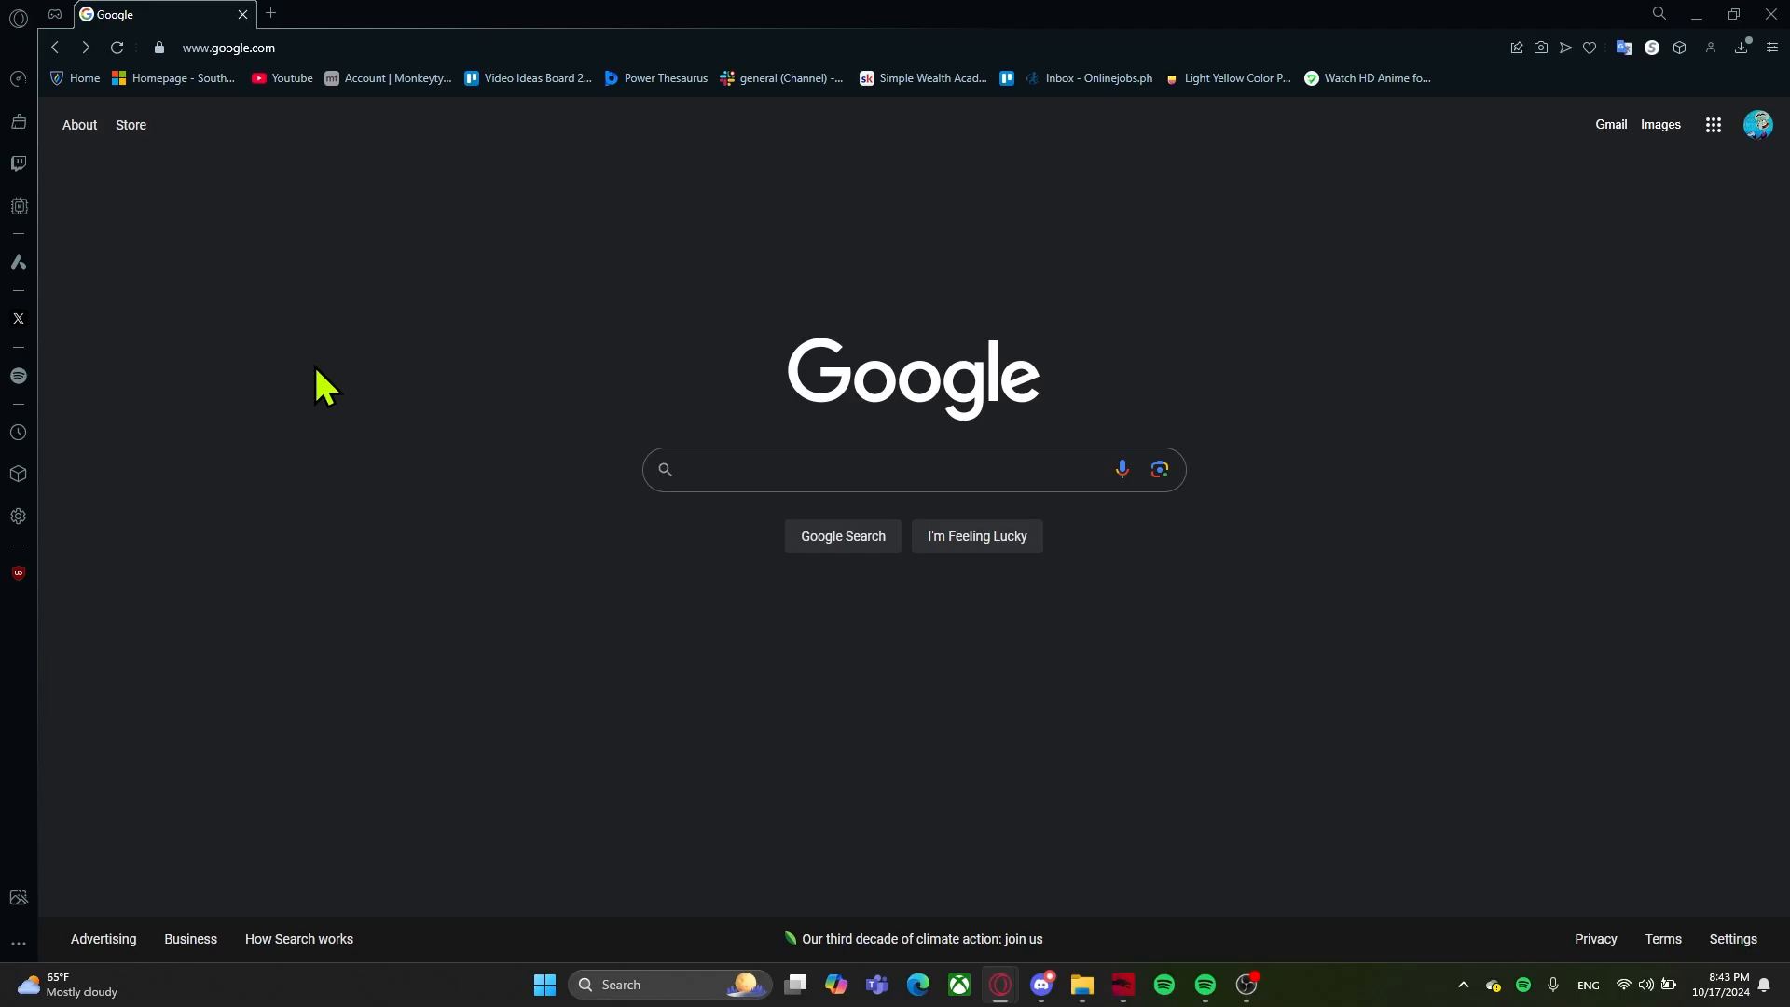
Step: Search Google for 'SCR3310 Drivers' and open the Identiv SCR3310v2.0 USB Contact Smart Card Reader result
left_click(891, 469)
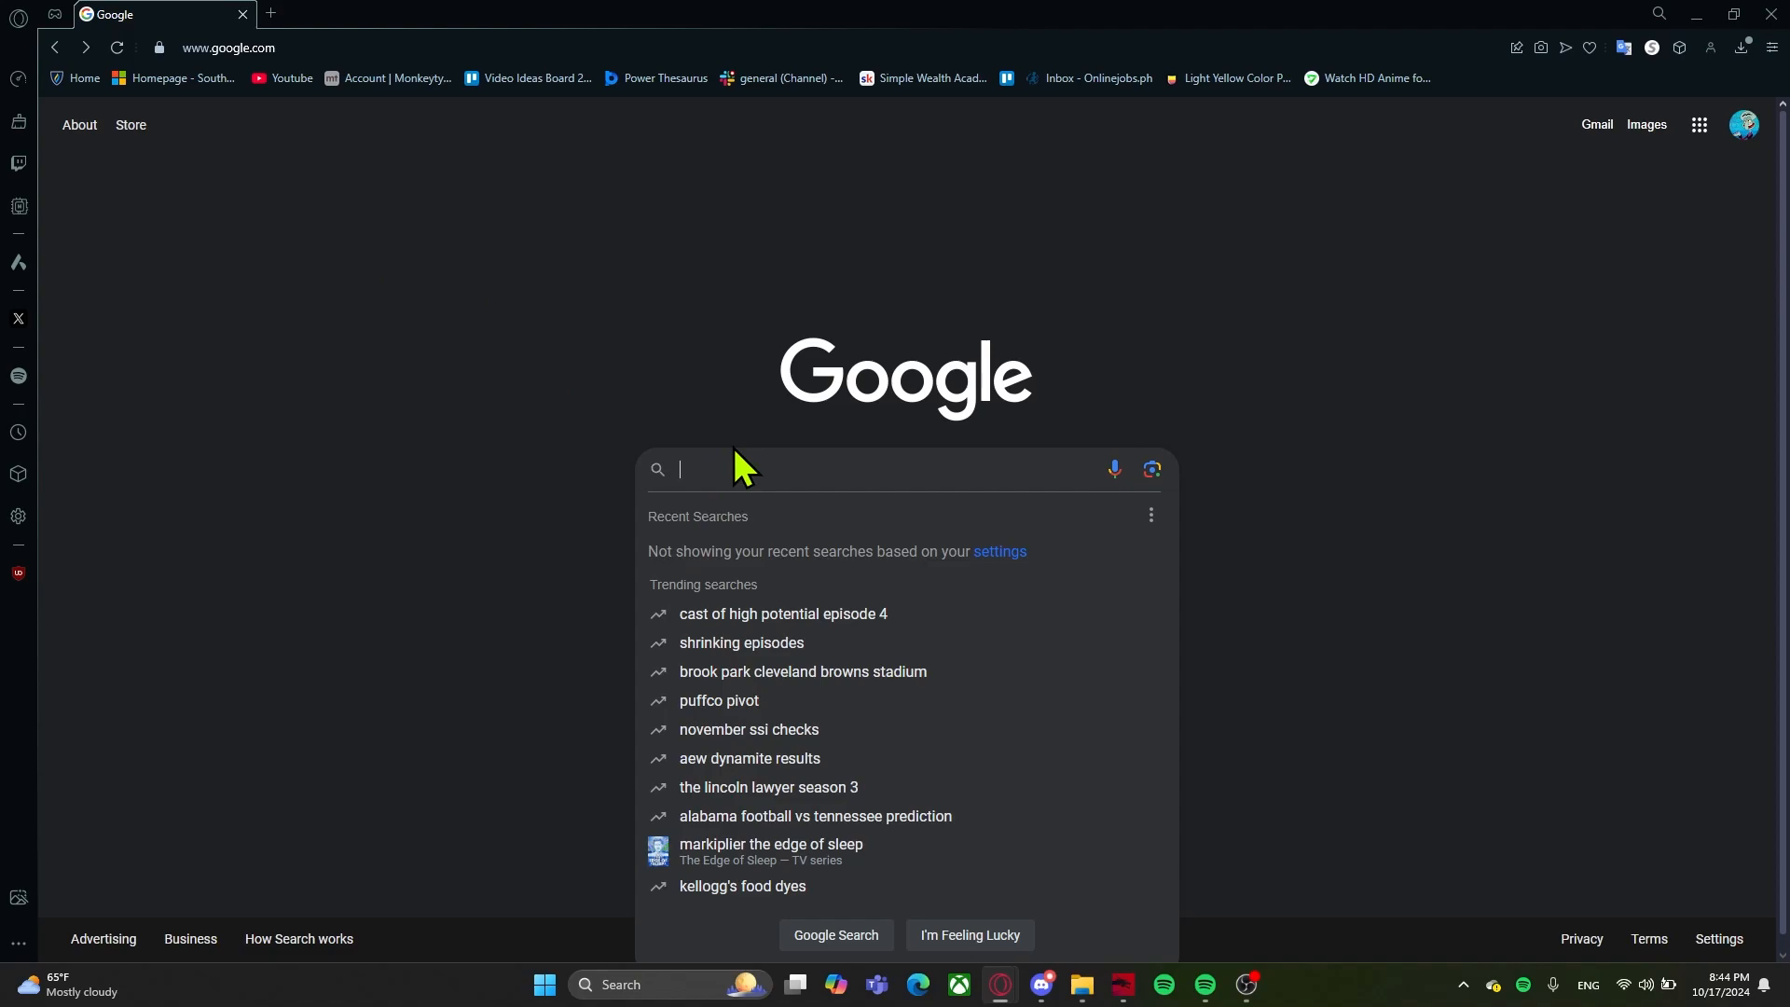
type("SCR3310 Drivers")
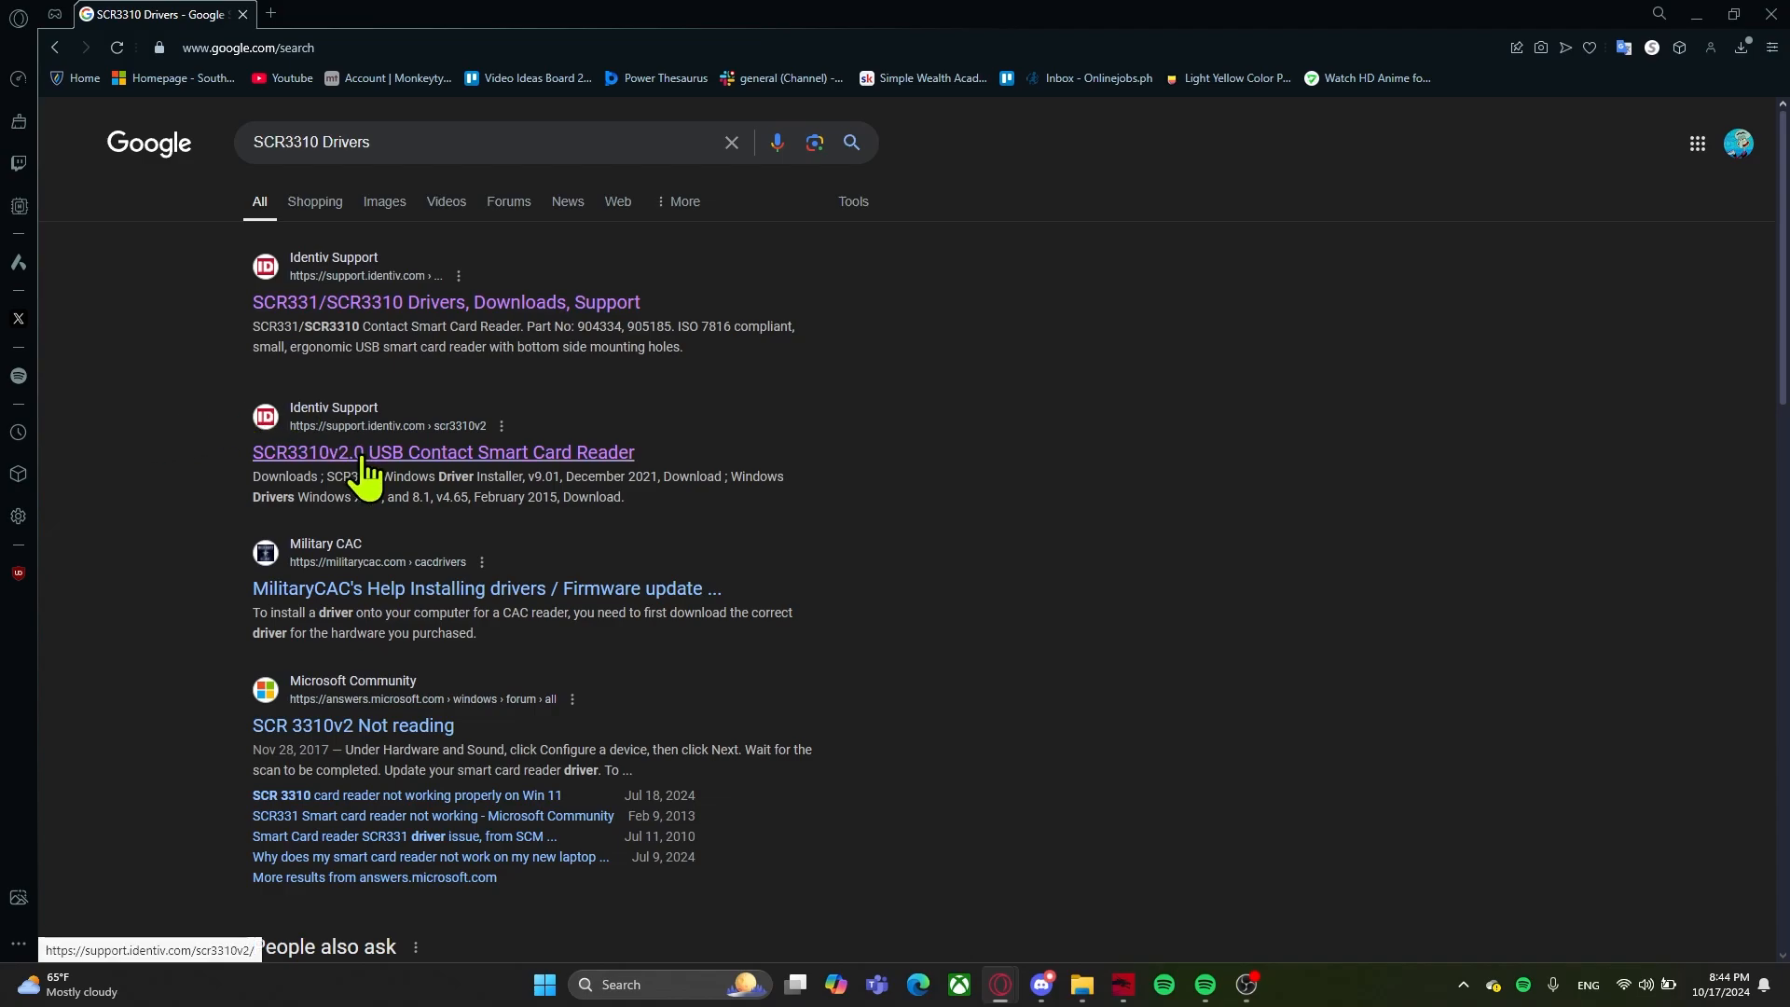
left_click(442, 452)
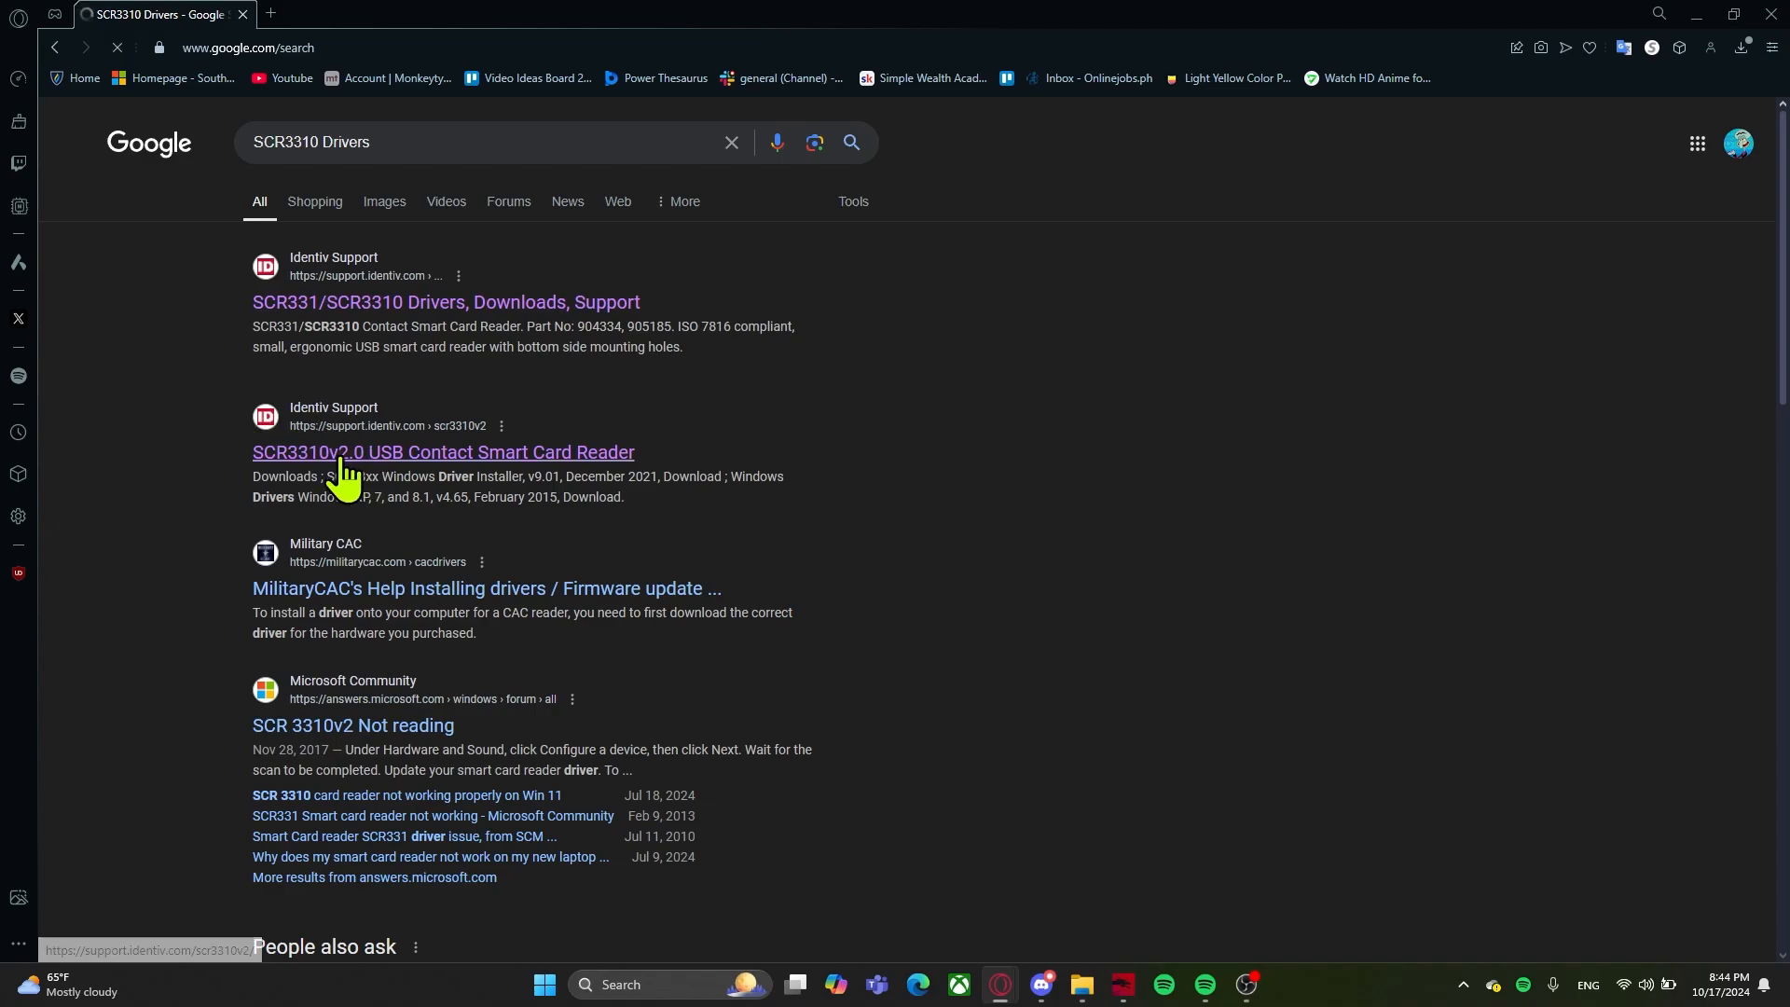
Step: Scroll the SCR3310v2.0 support page to the downloads list with the v9.02 Windows Driver Installer
left_click(443, 452)
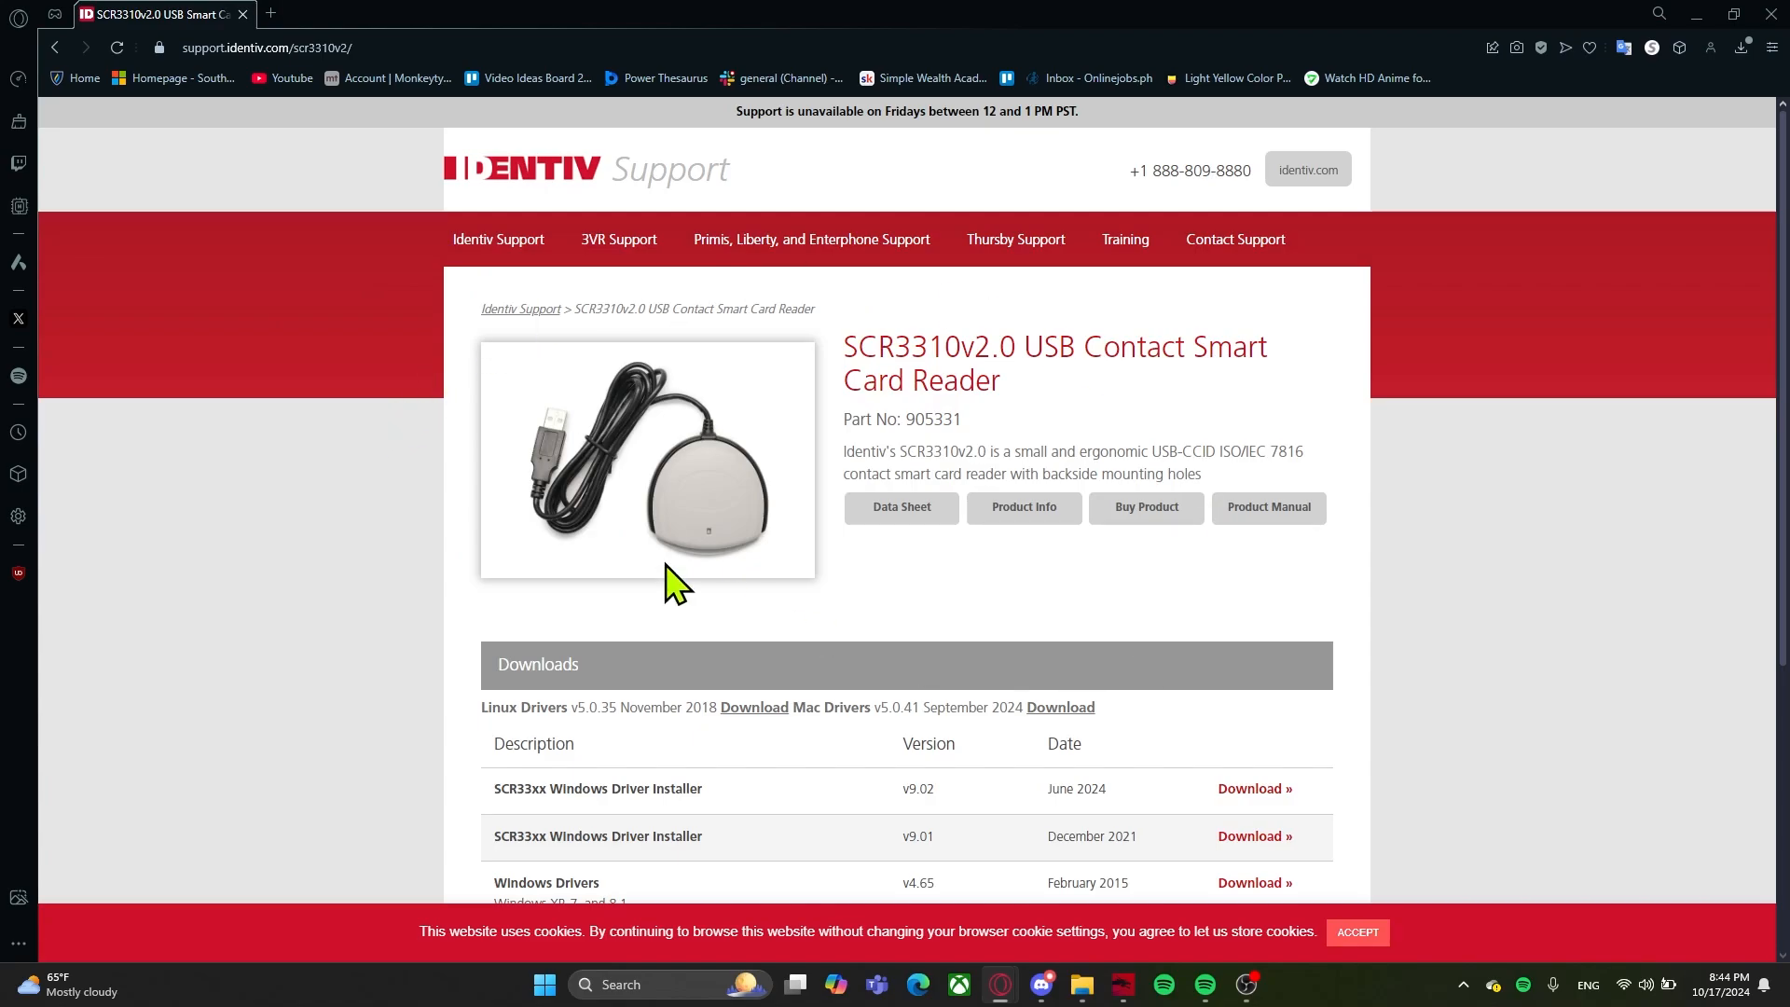
scroll("down", 3)
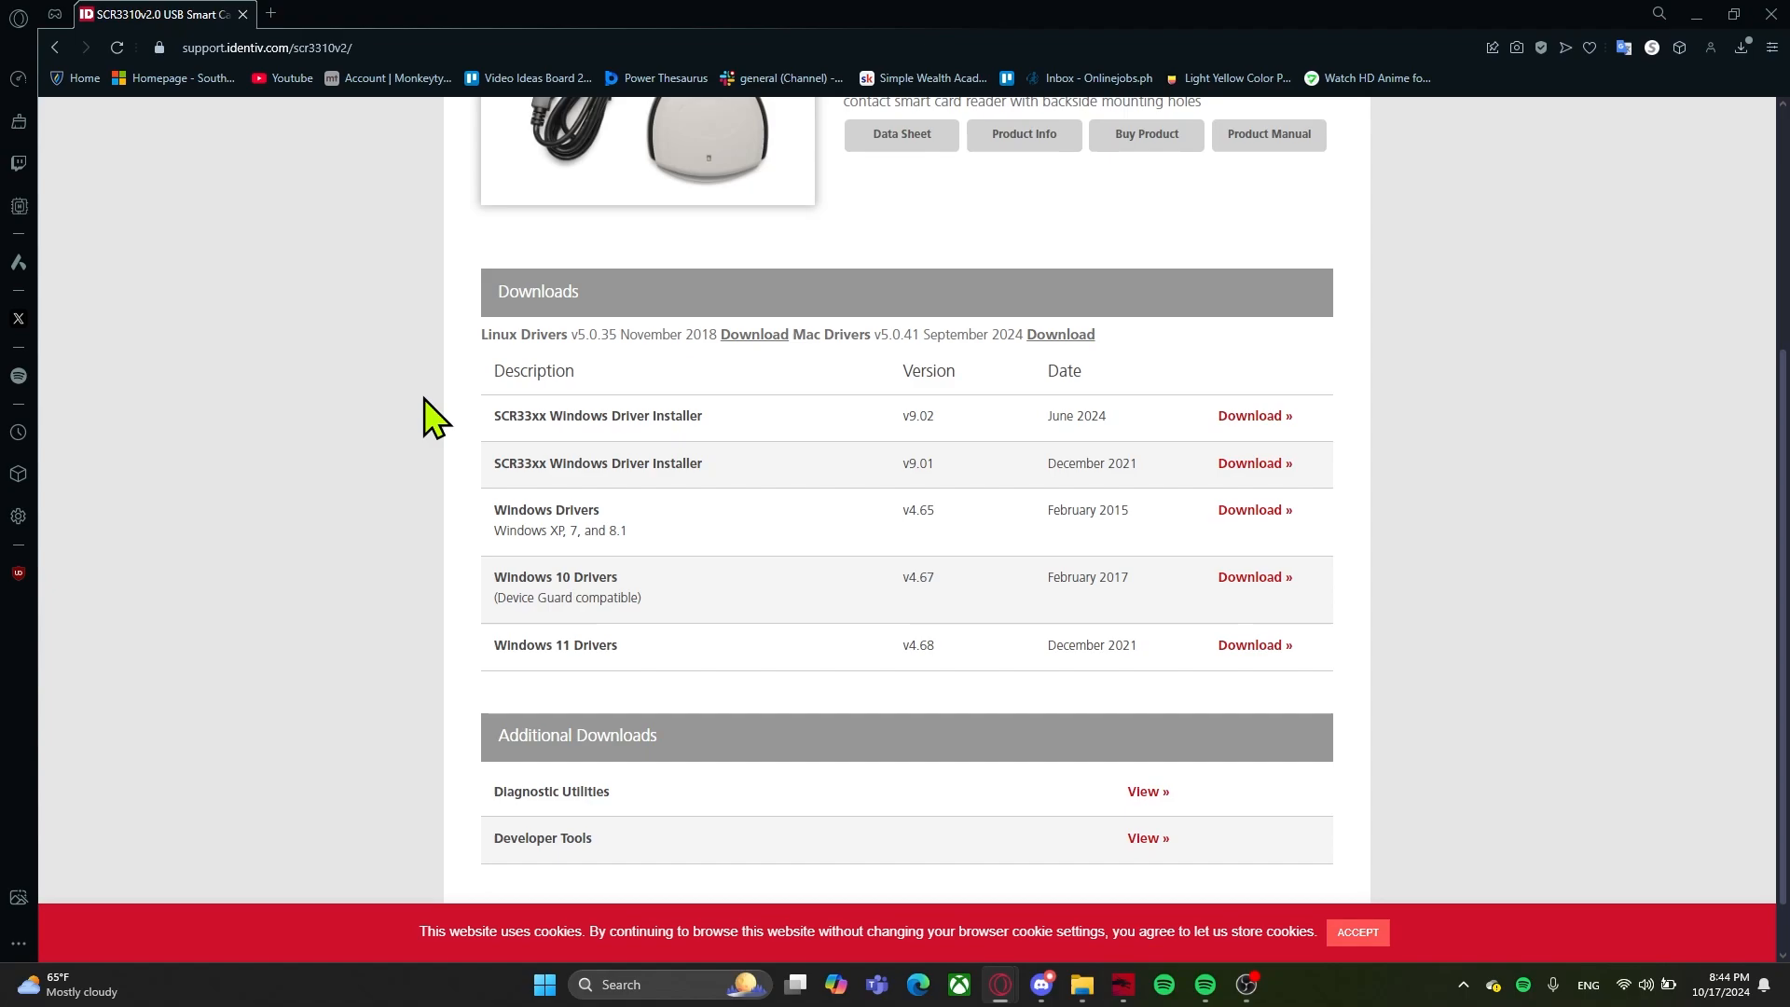
double_click(550, 414)
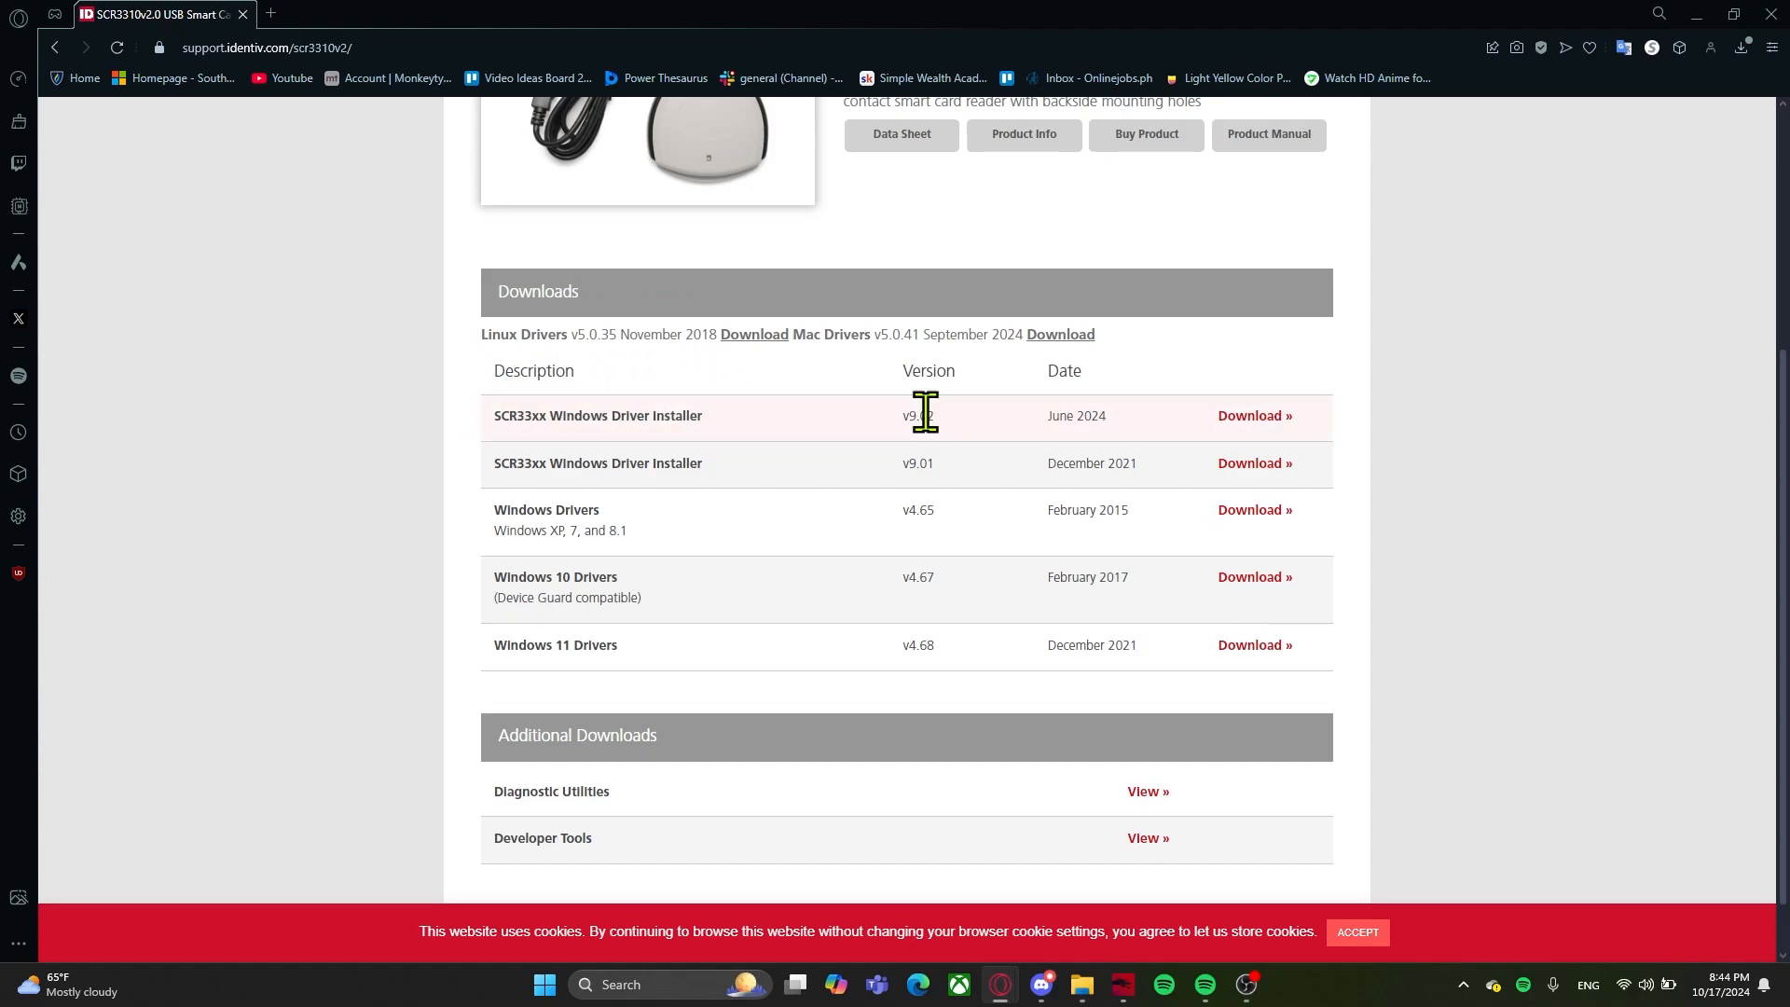
double_click(917, 416)
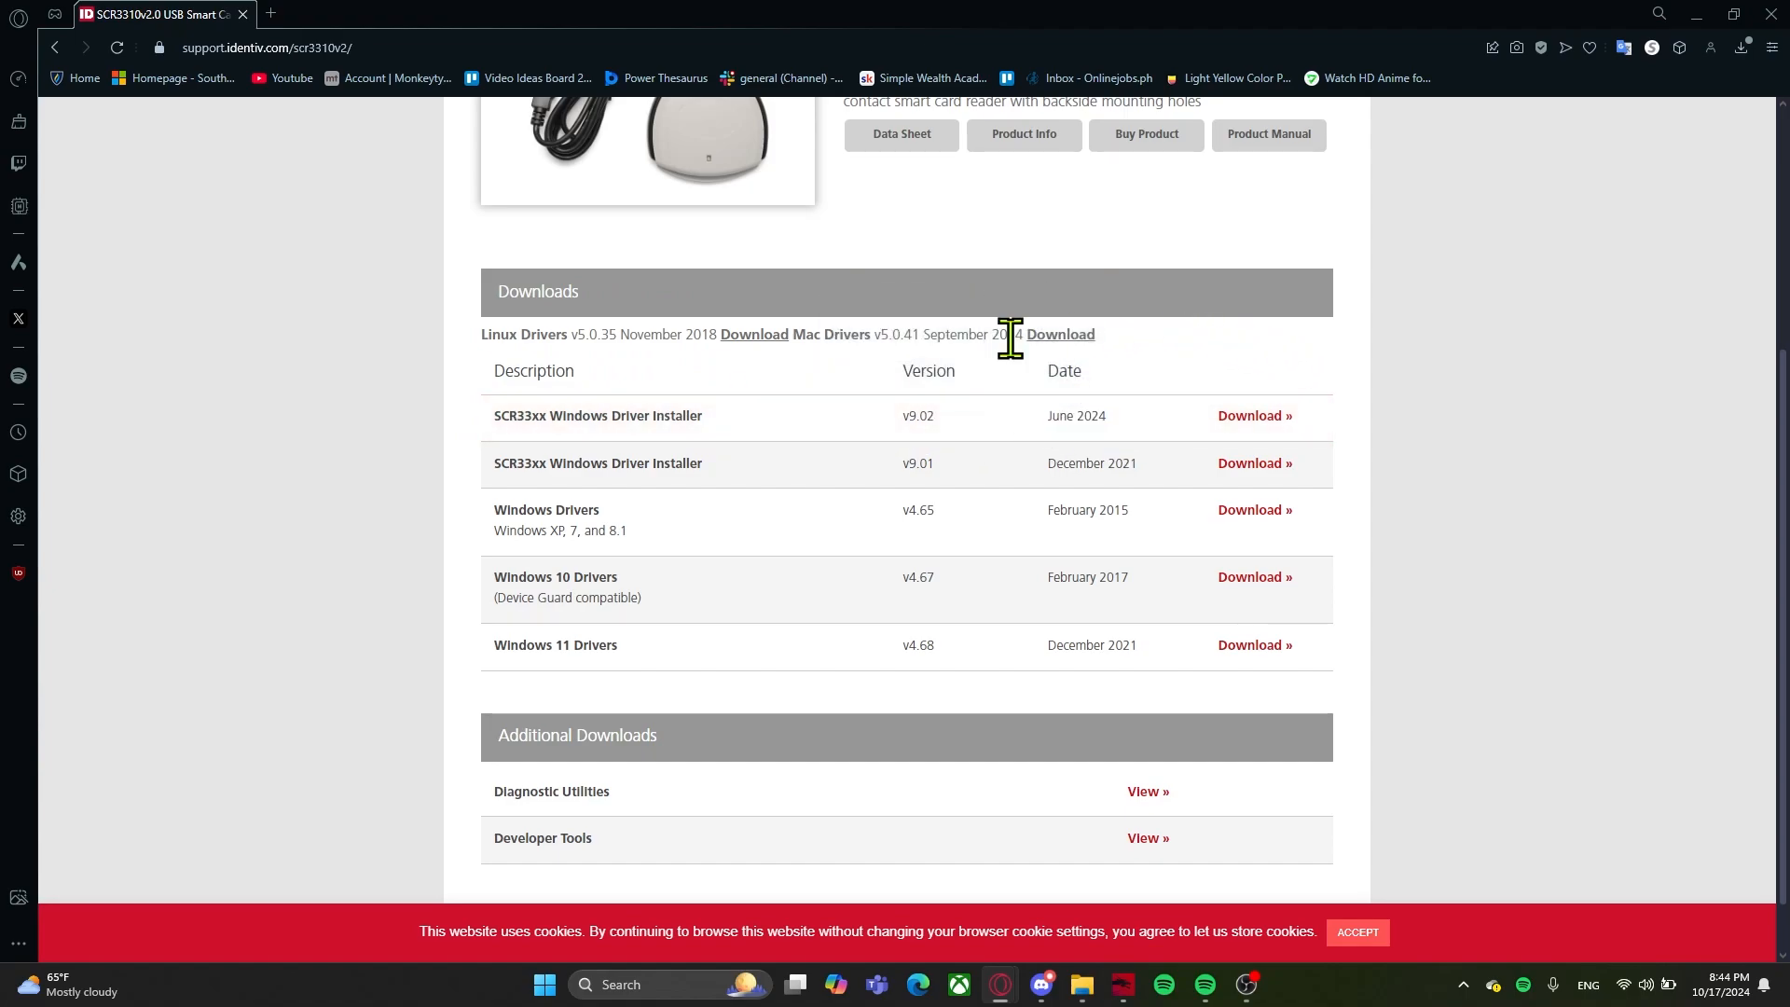
mouse_move(1254, 414)
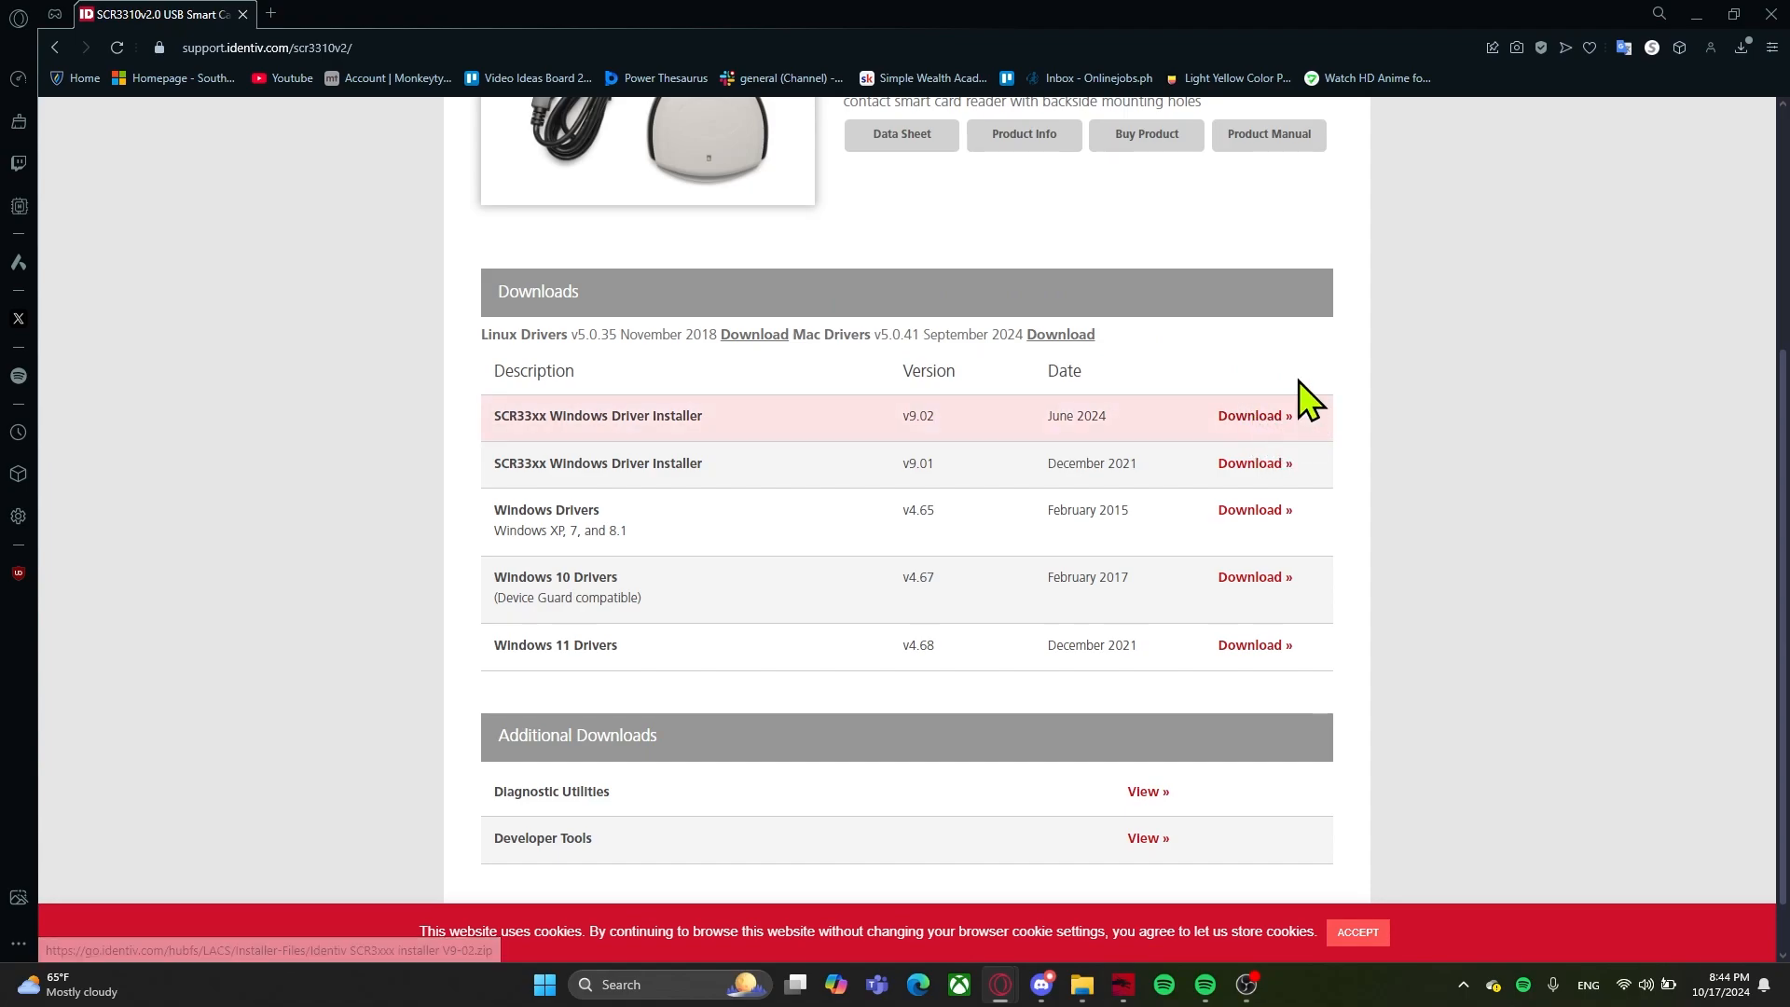
mouse_move(1254, 421)
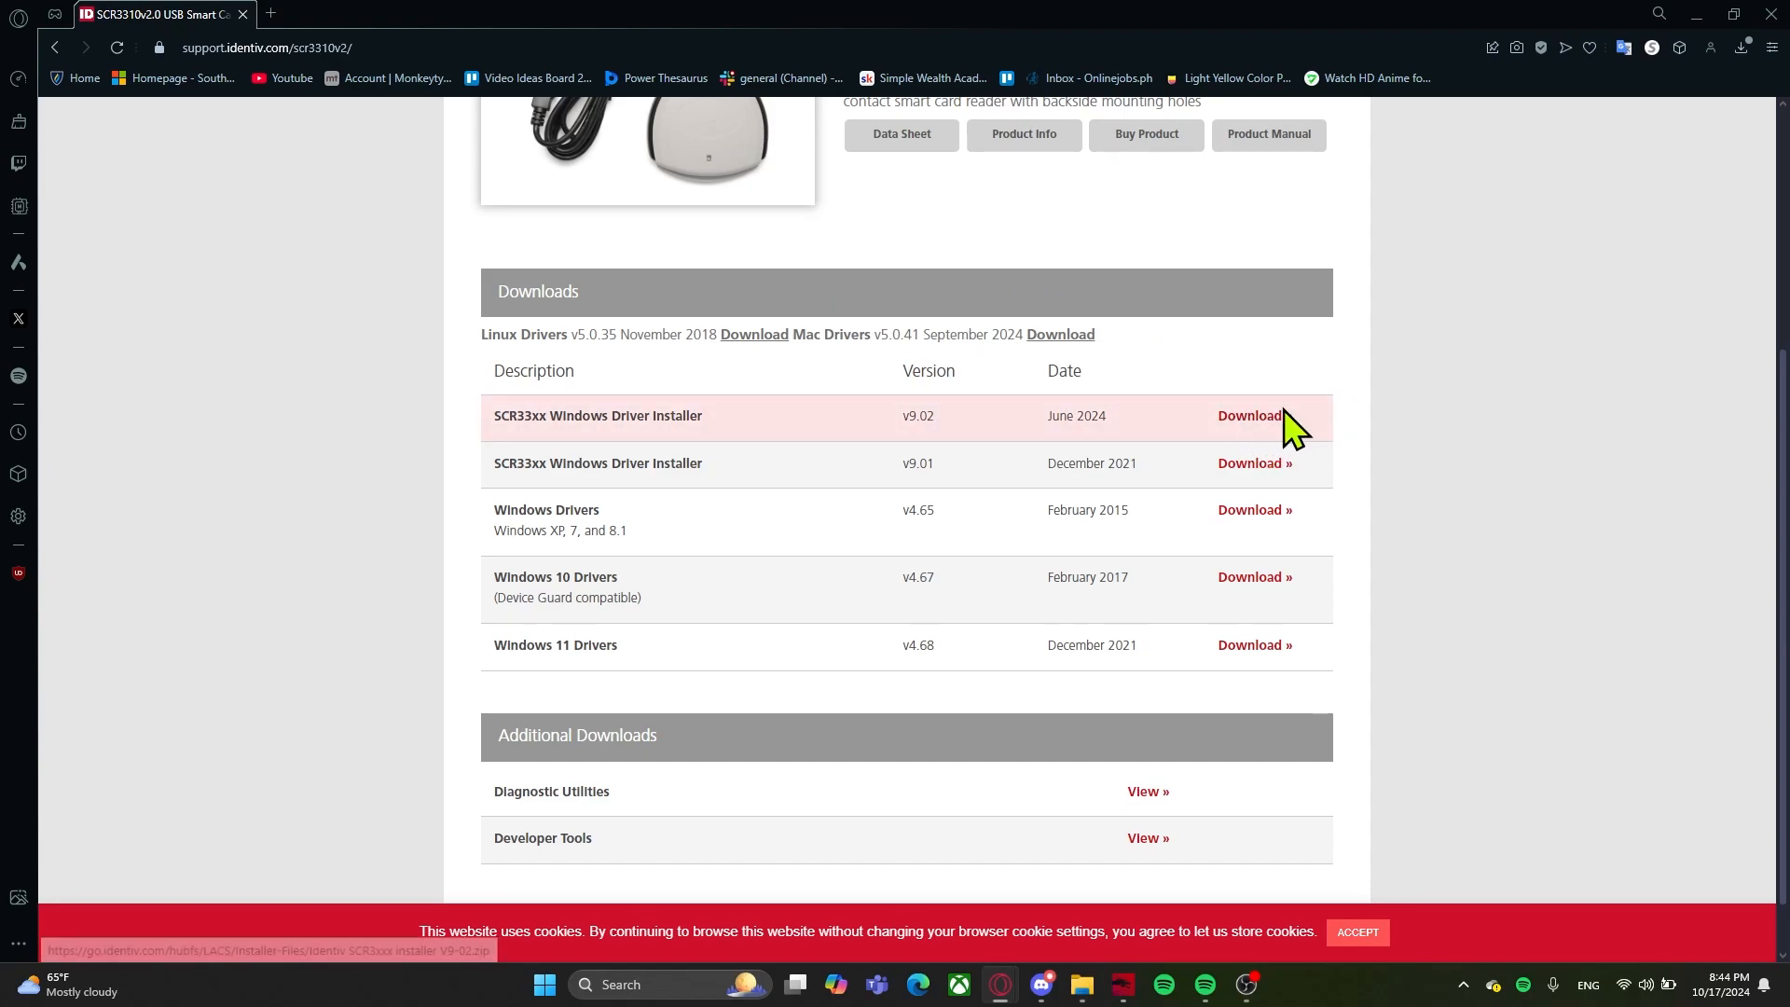
mouse_move(1079, 985)
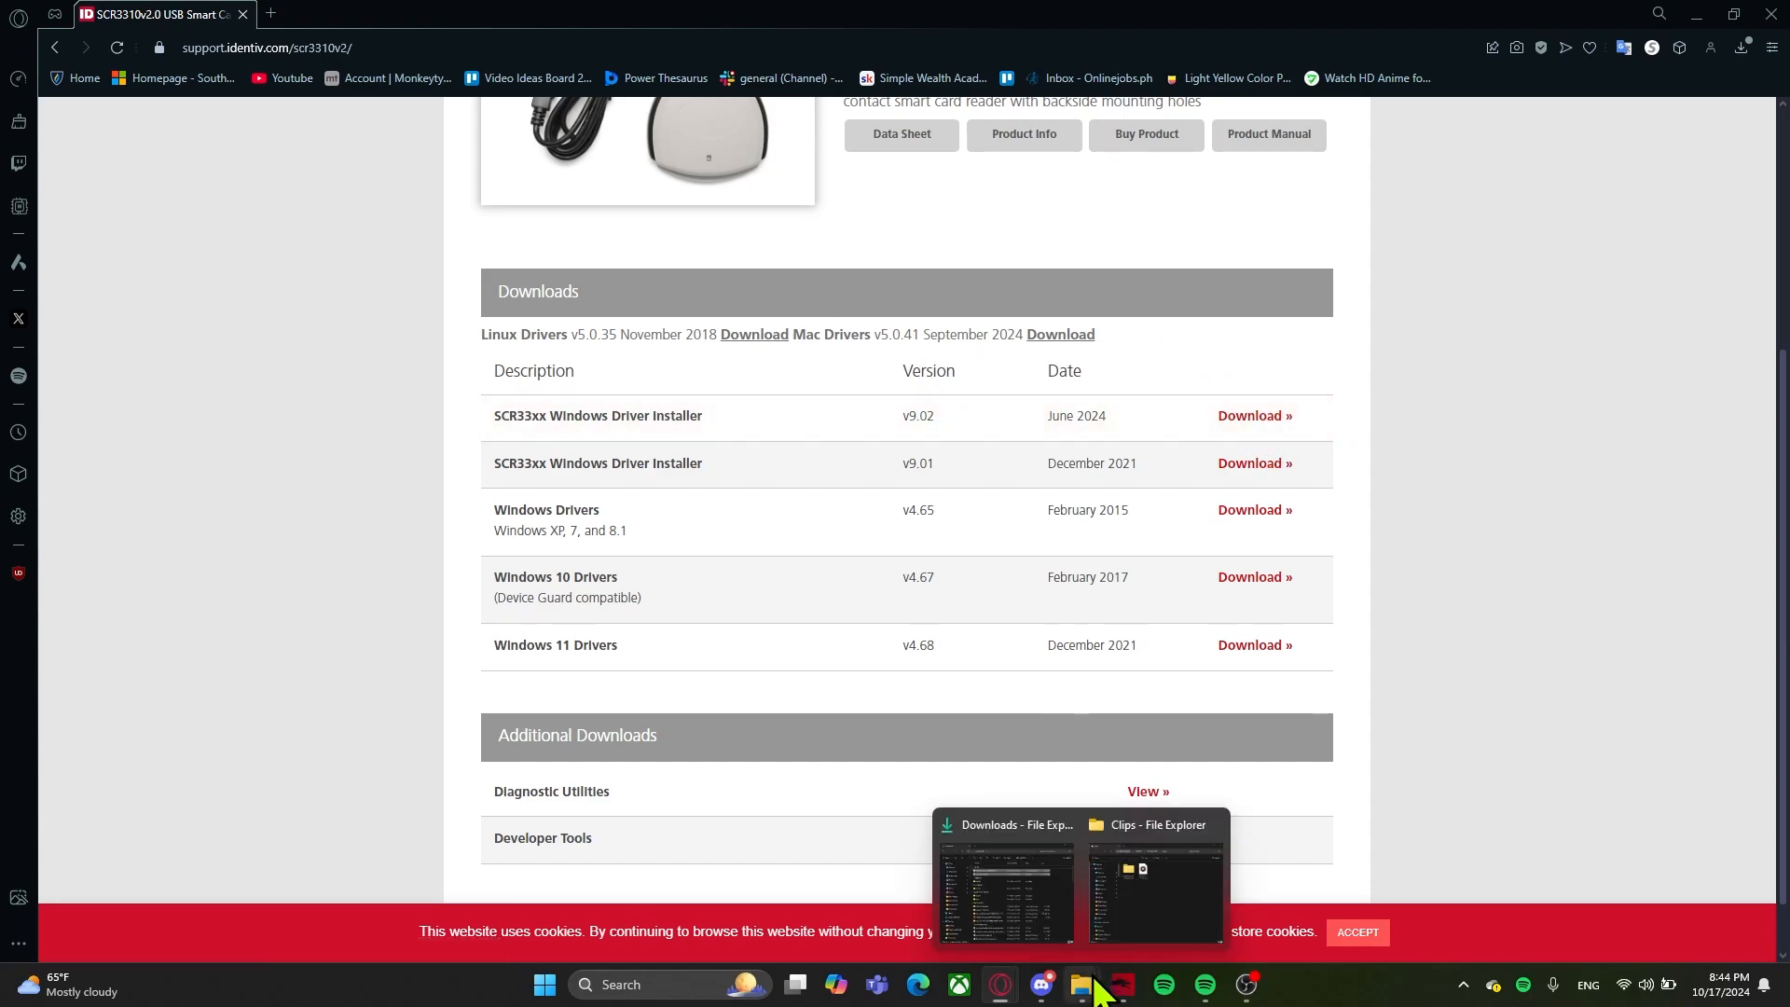
Step: Extract the 'Identiv SCR3xxx installer V9-02' zip from Downloads into its suggested folder
left_click(1007, 880)
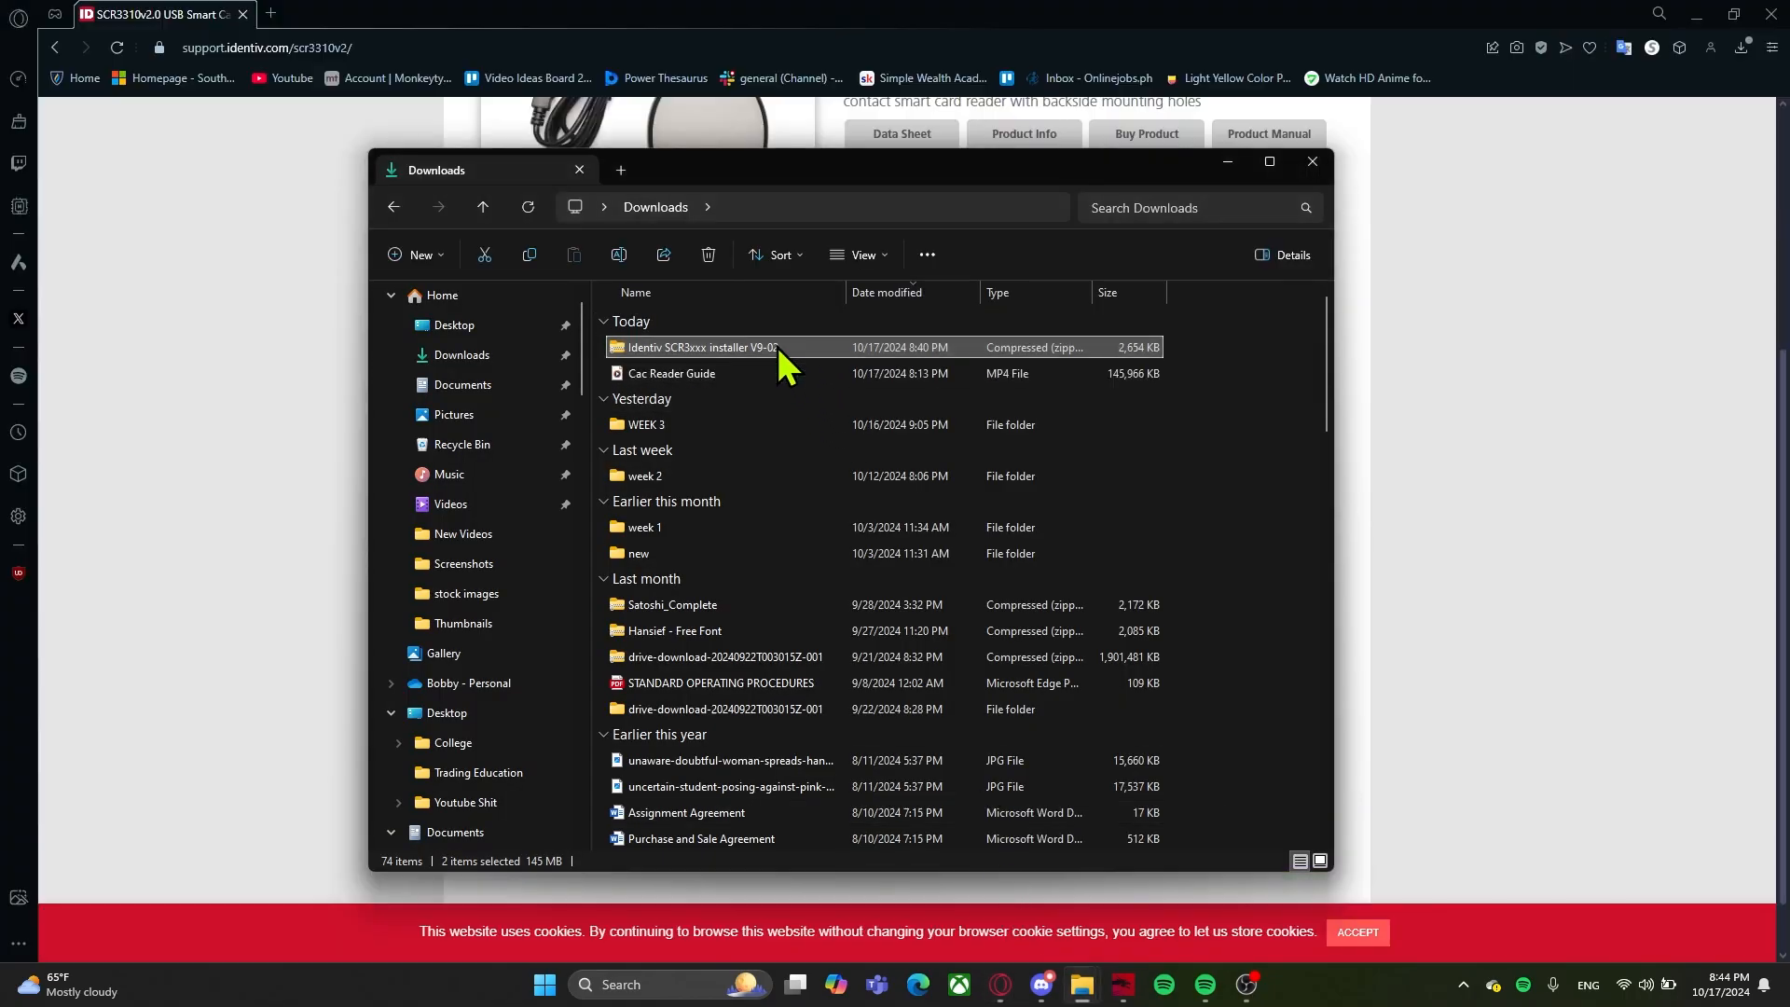
left_click(698, 347)
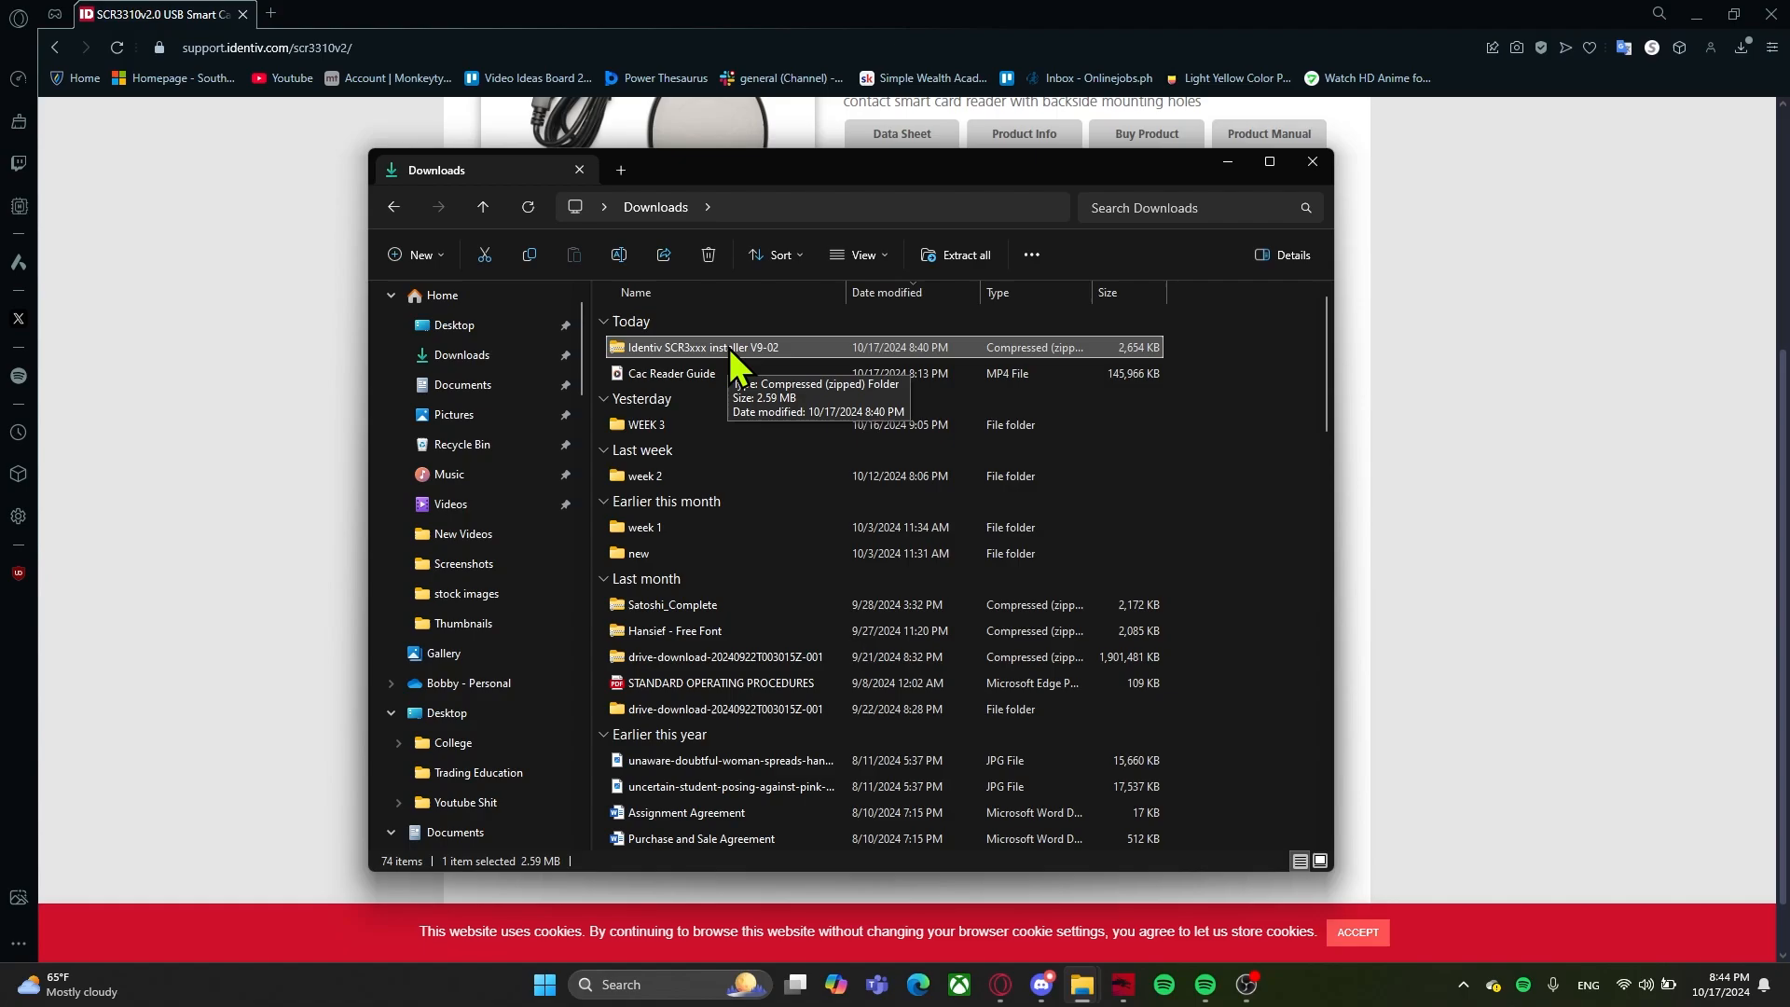
right_click(697, 347)
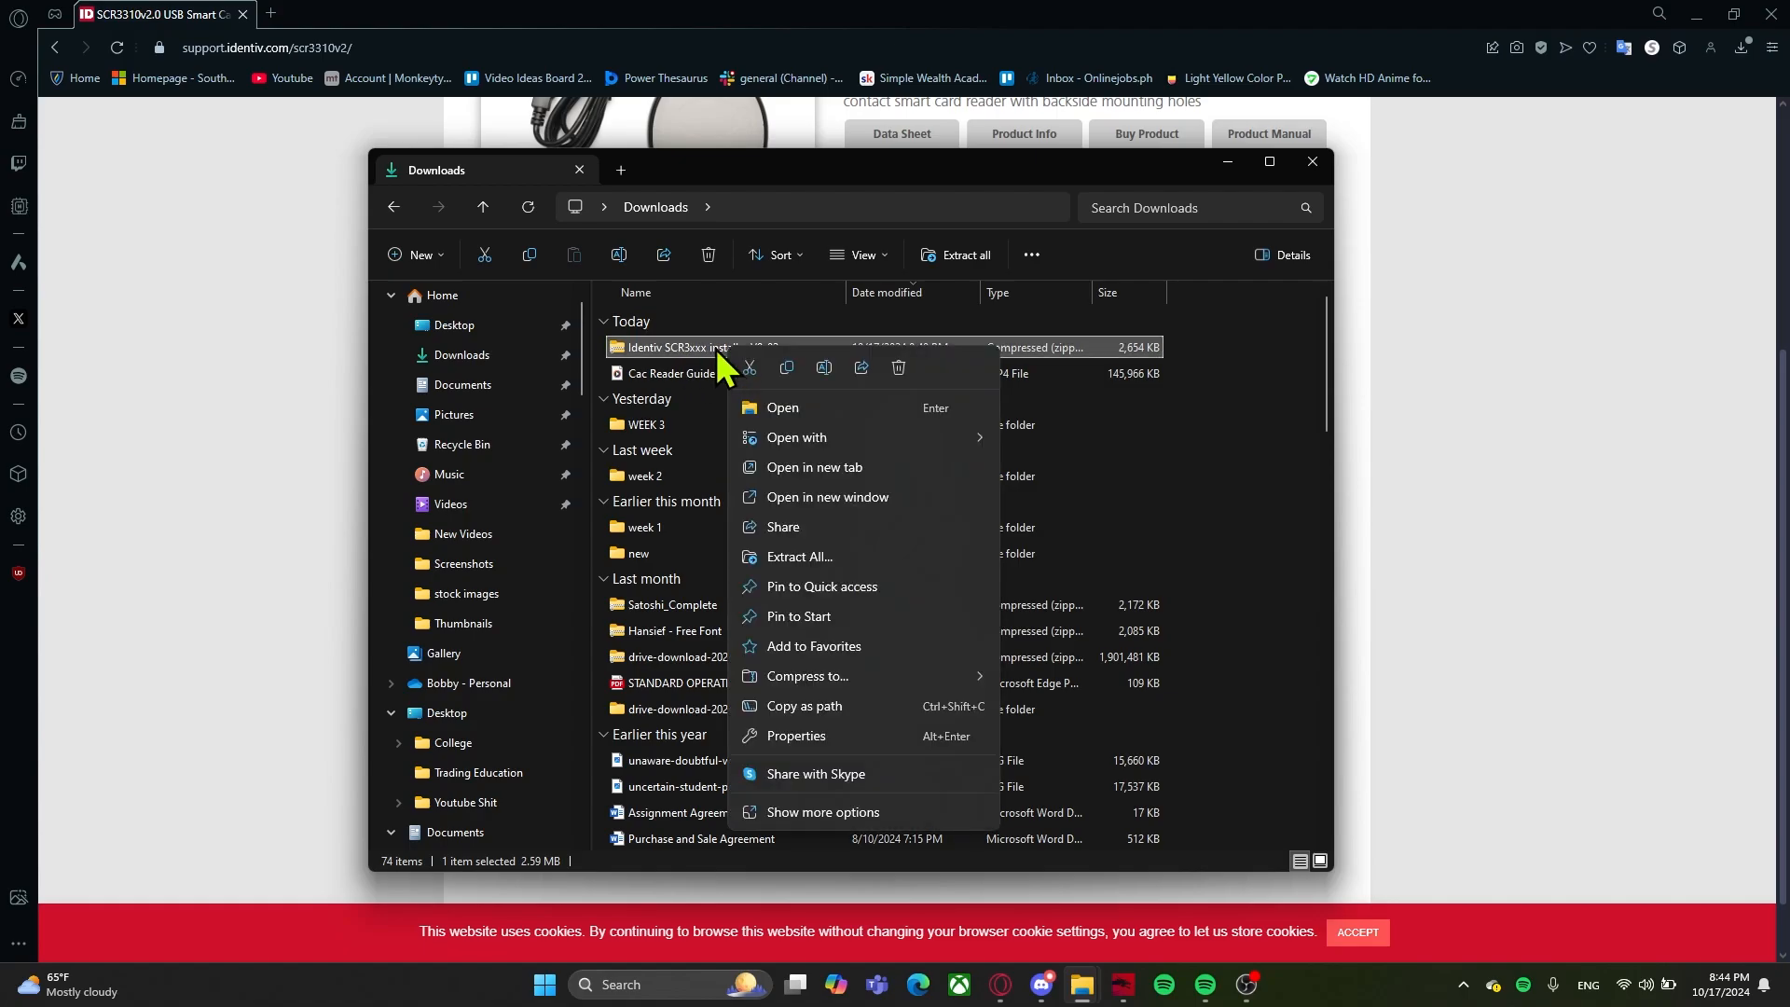
mouse_move(809, 338)
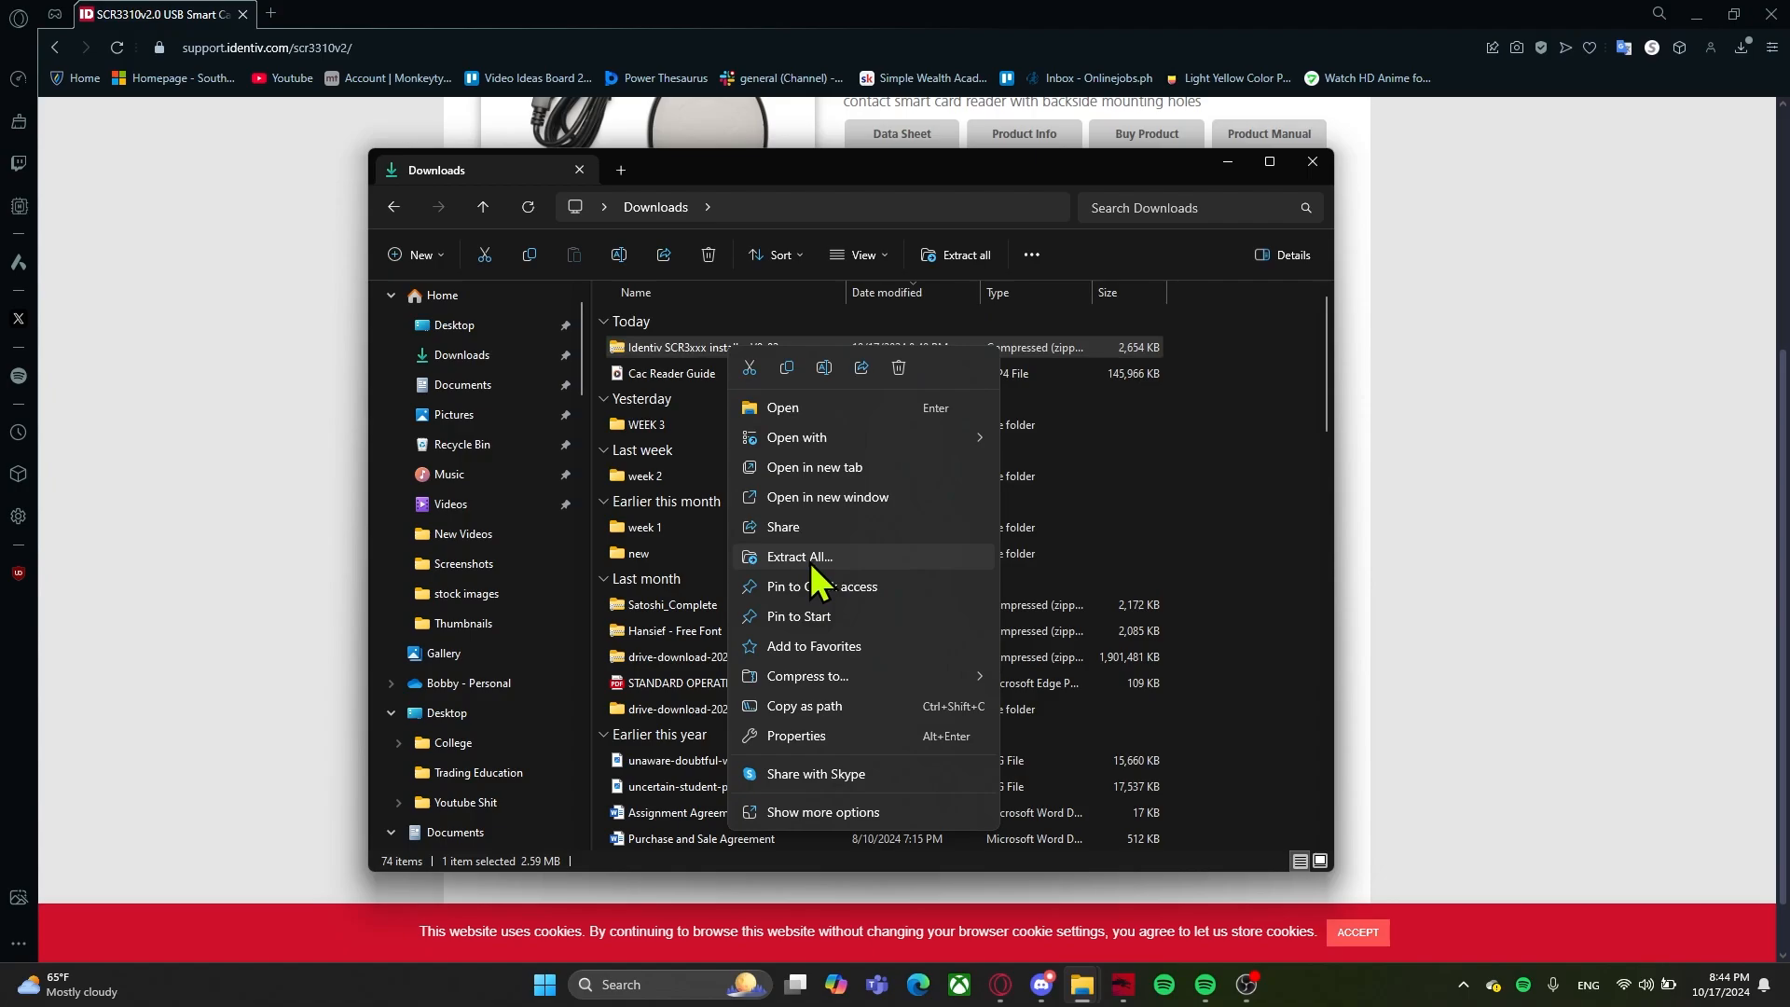
left_click(798, 557)
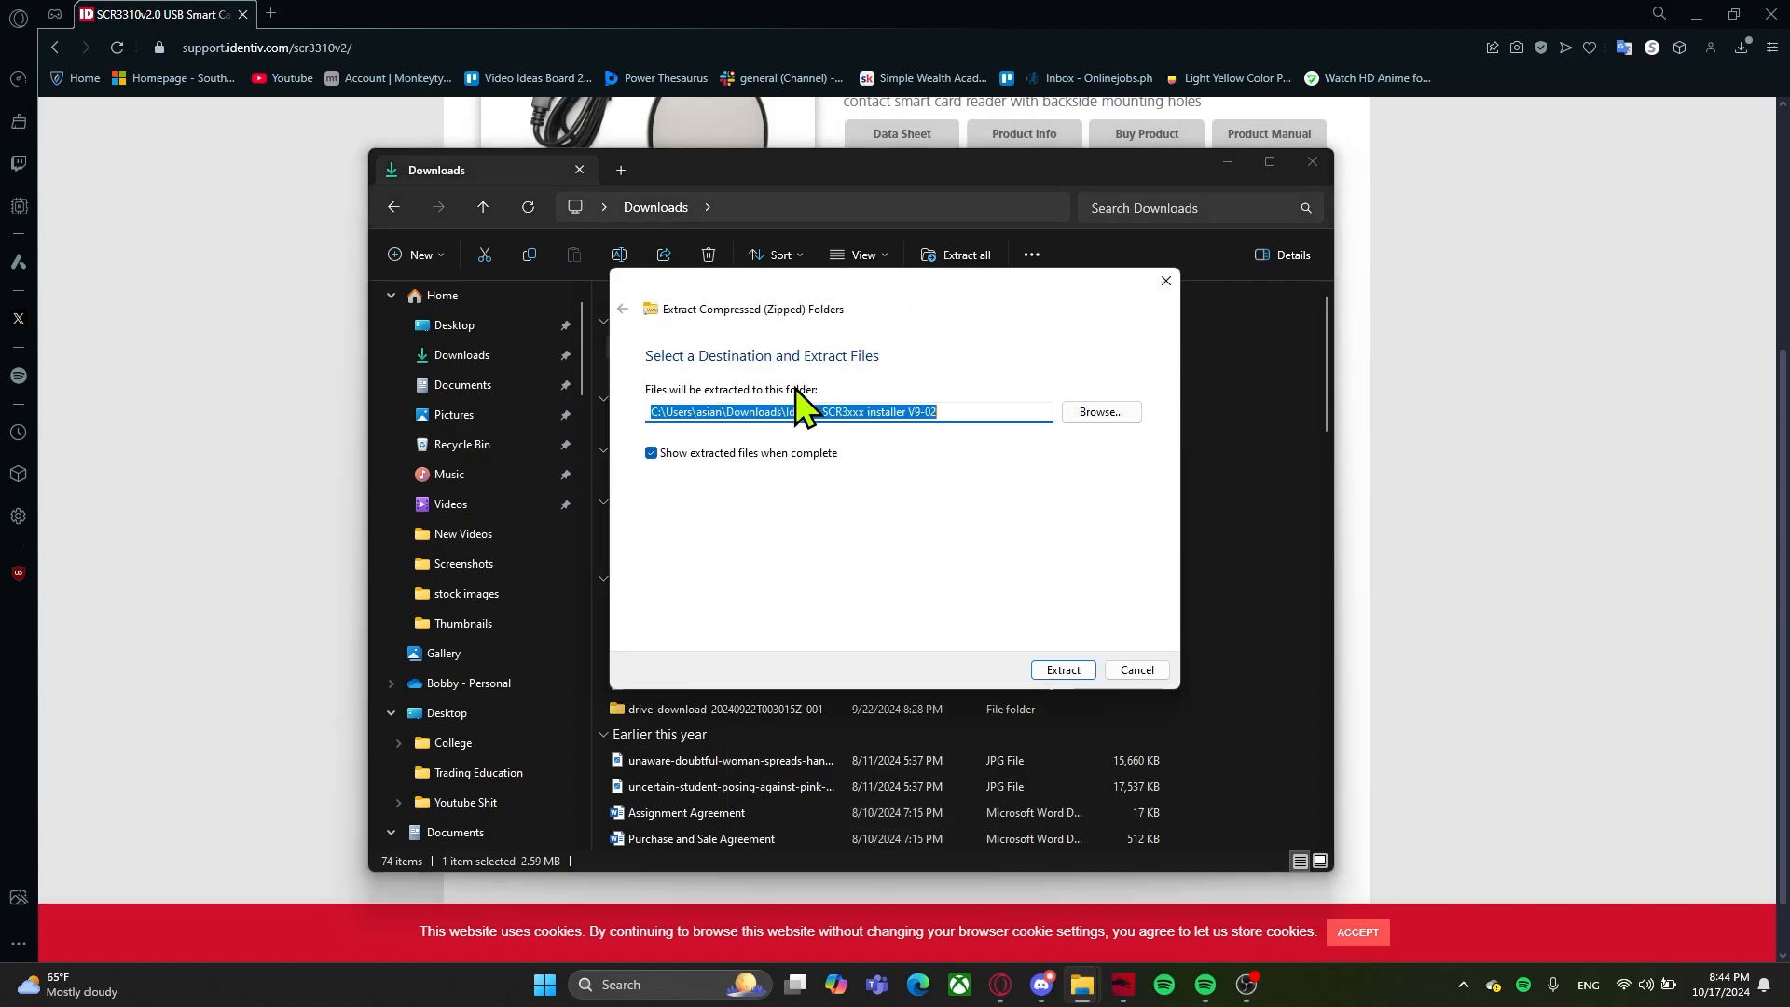
mouse_move(851, 428)
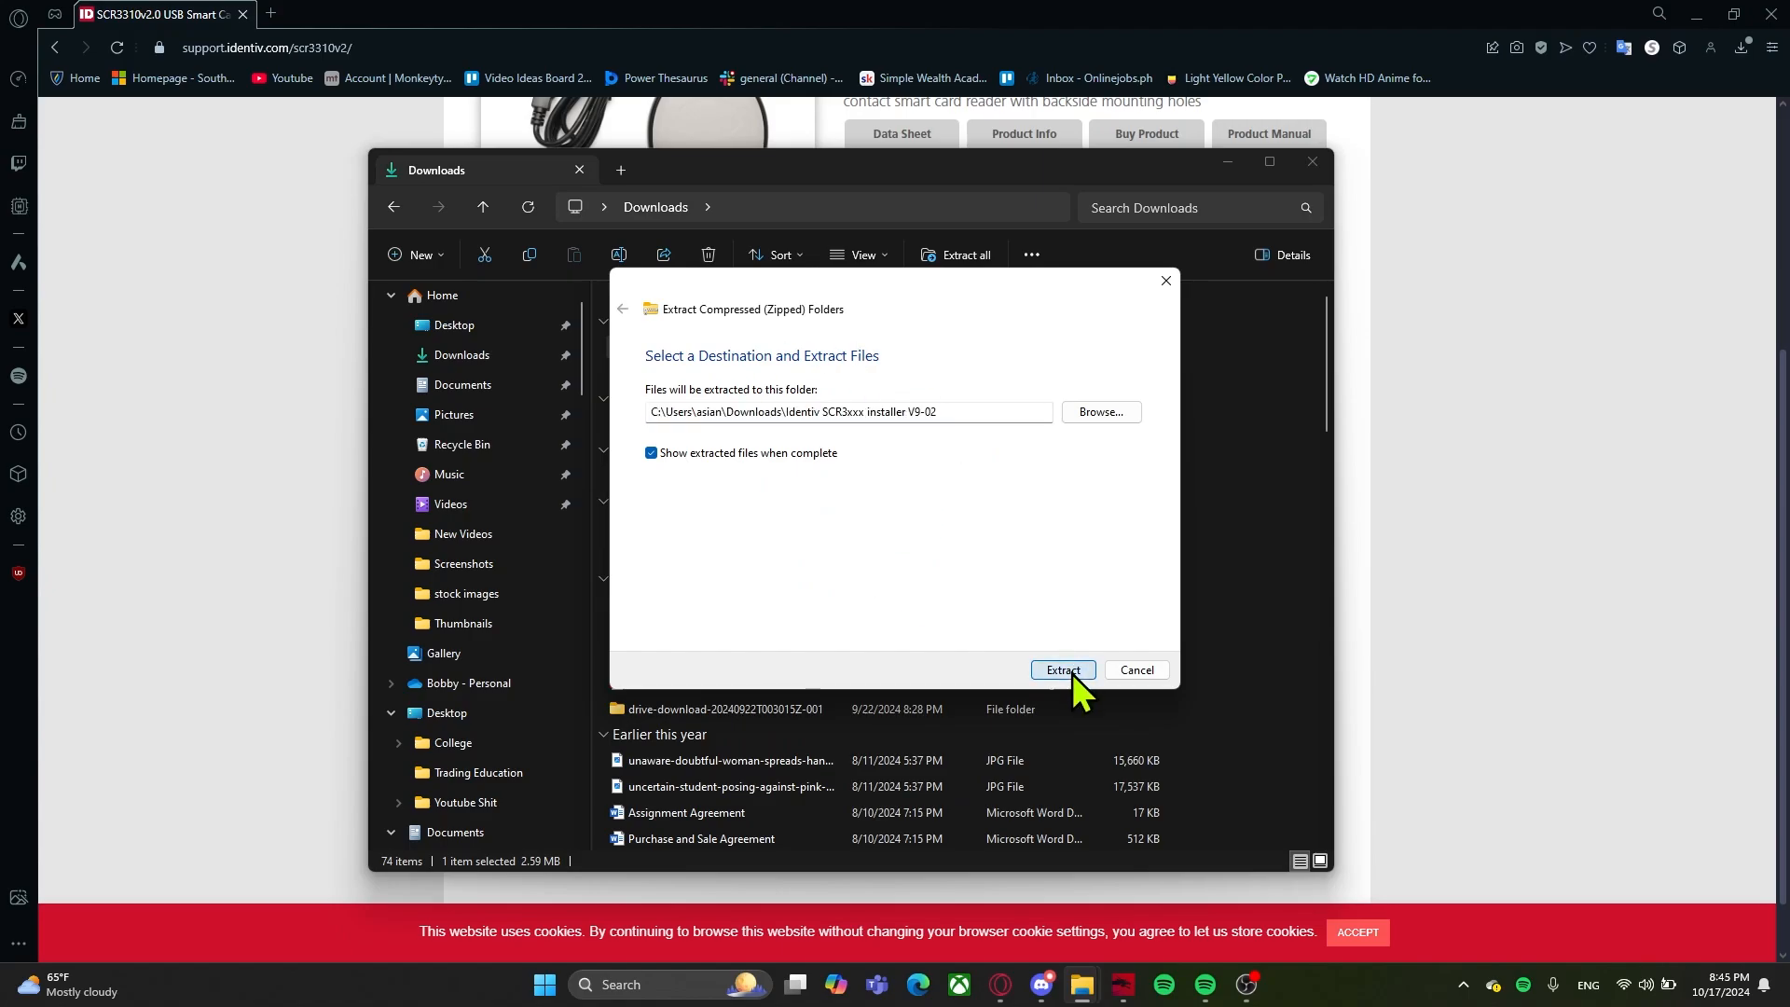
left_click(1061, 671)
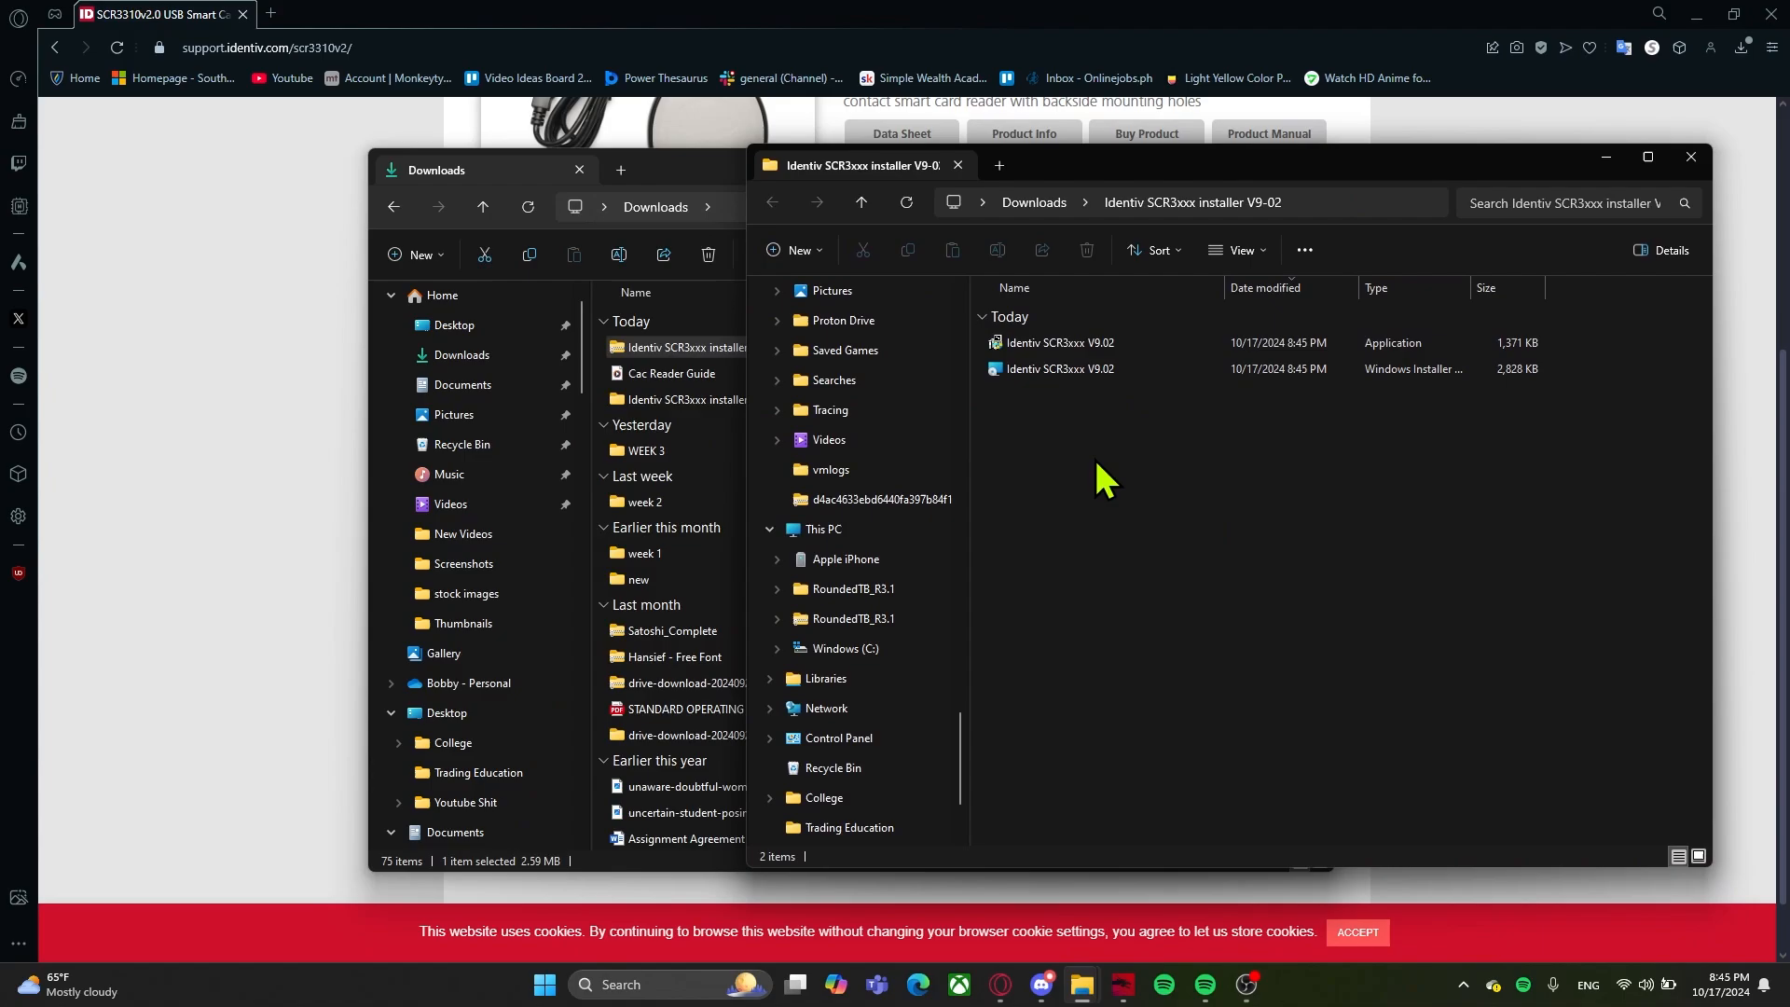
Step: Run the extracted Identiv SCR3xxx V9.02 application to launch the setup wizard
left_click(1057, 342)
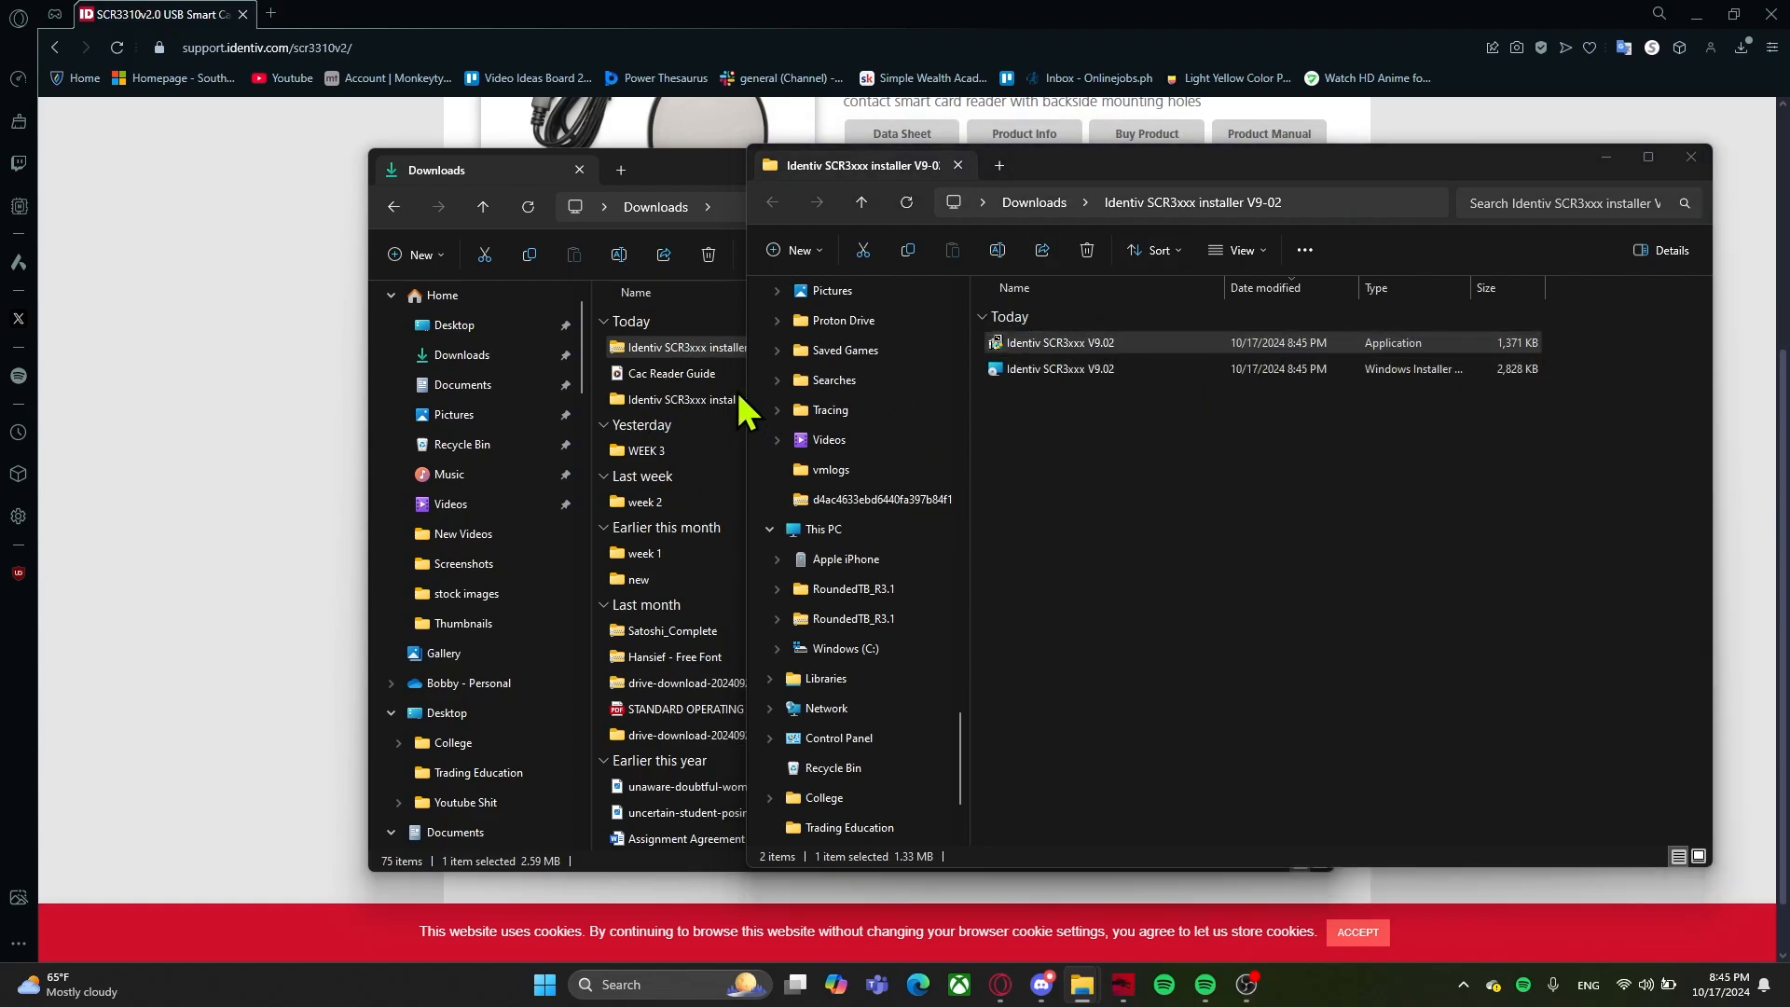
mouse_move(810, 662)
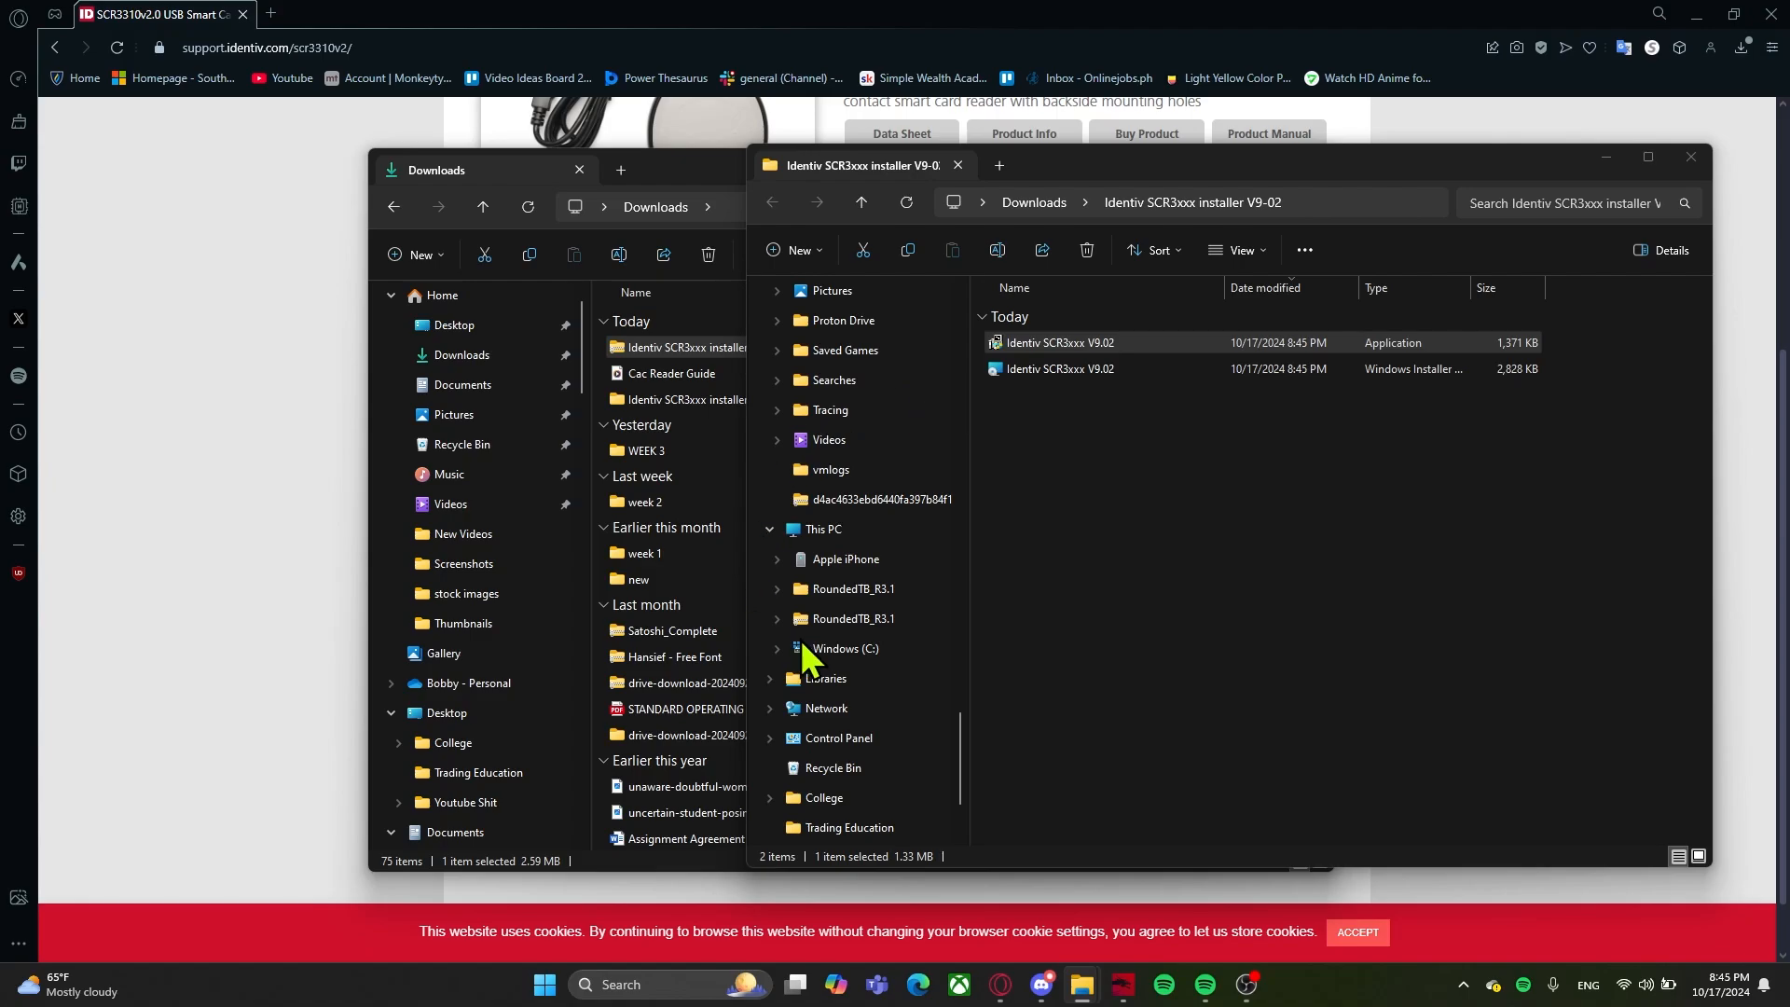
double_click(1057, 343)
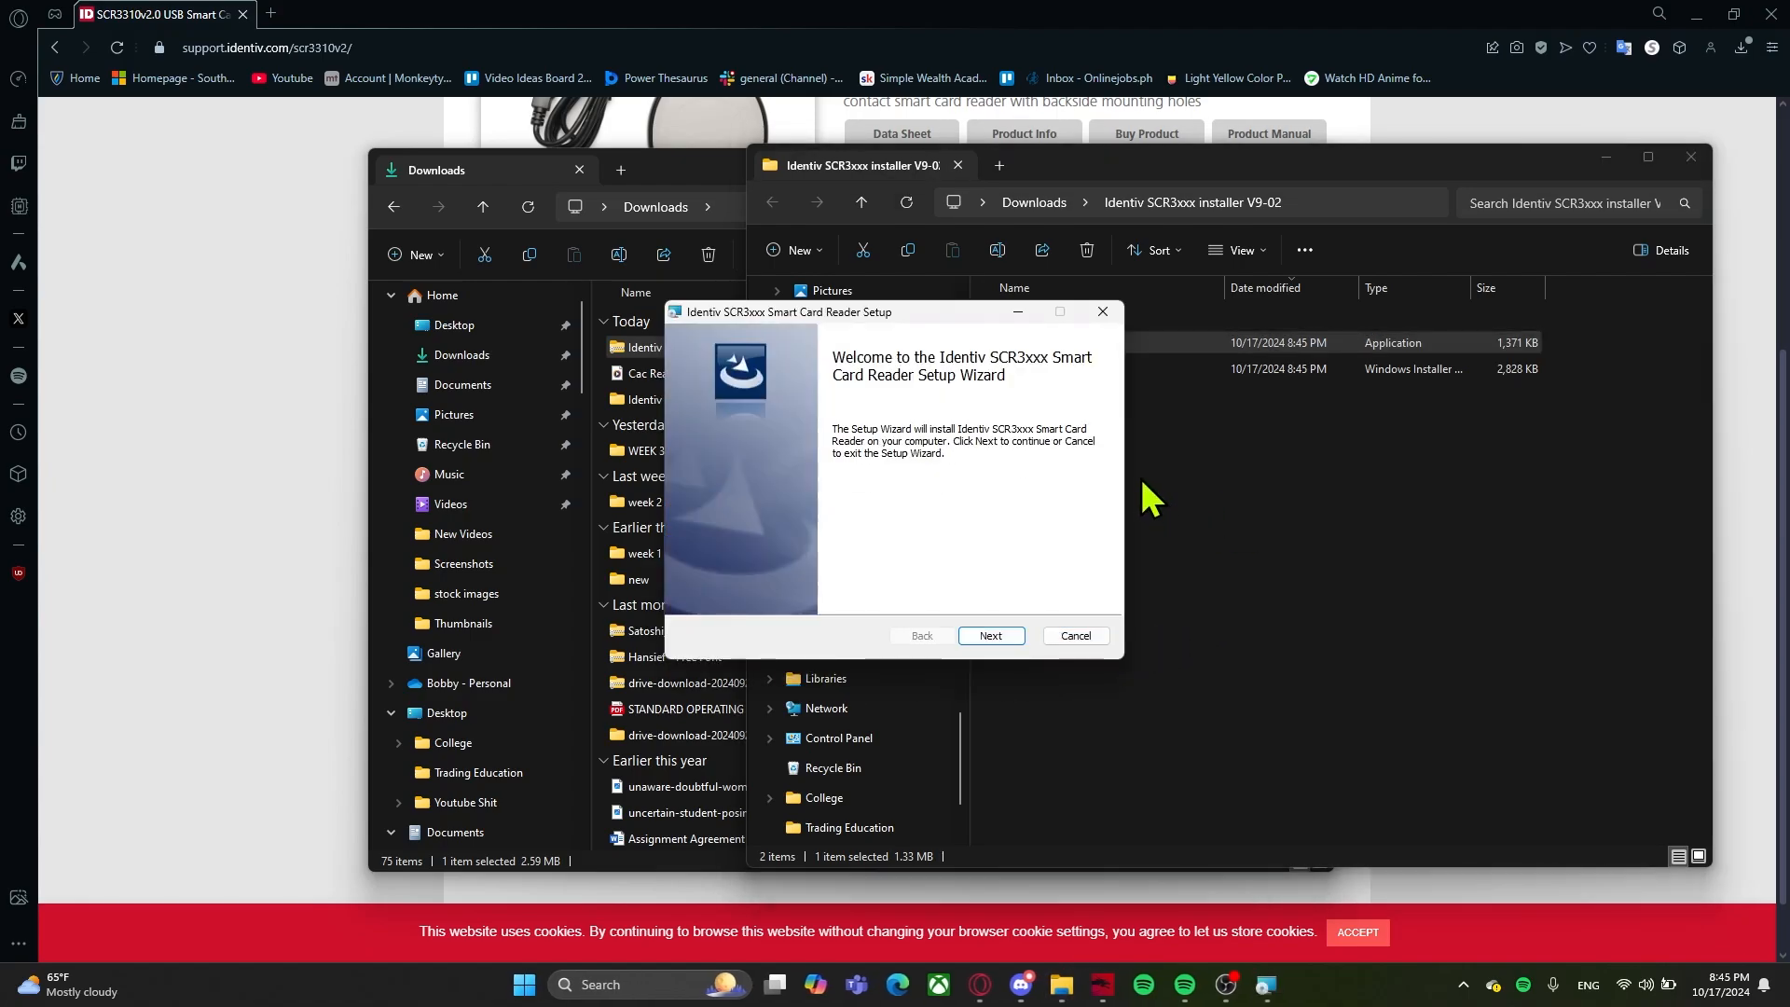
mouse_move(817, 331)
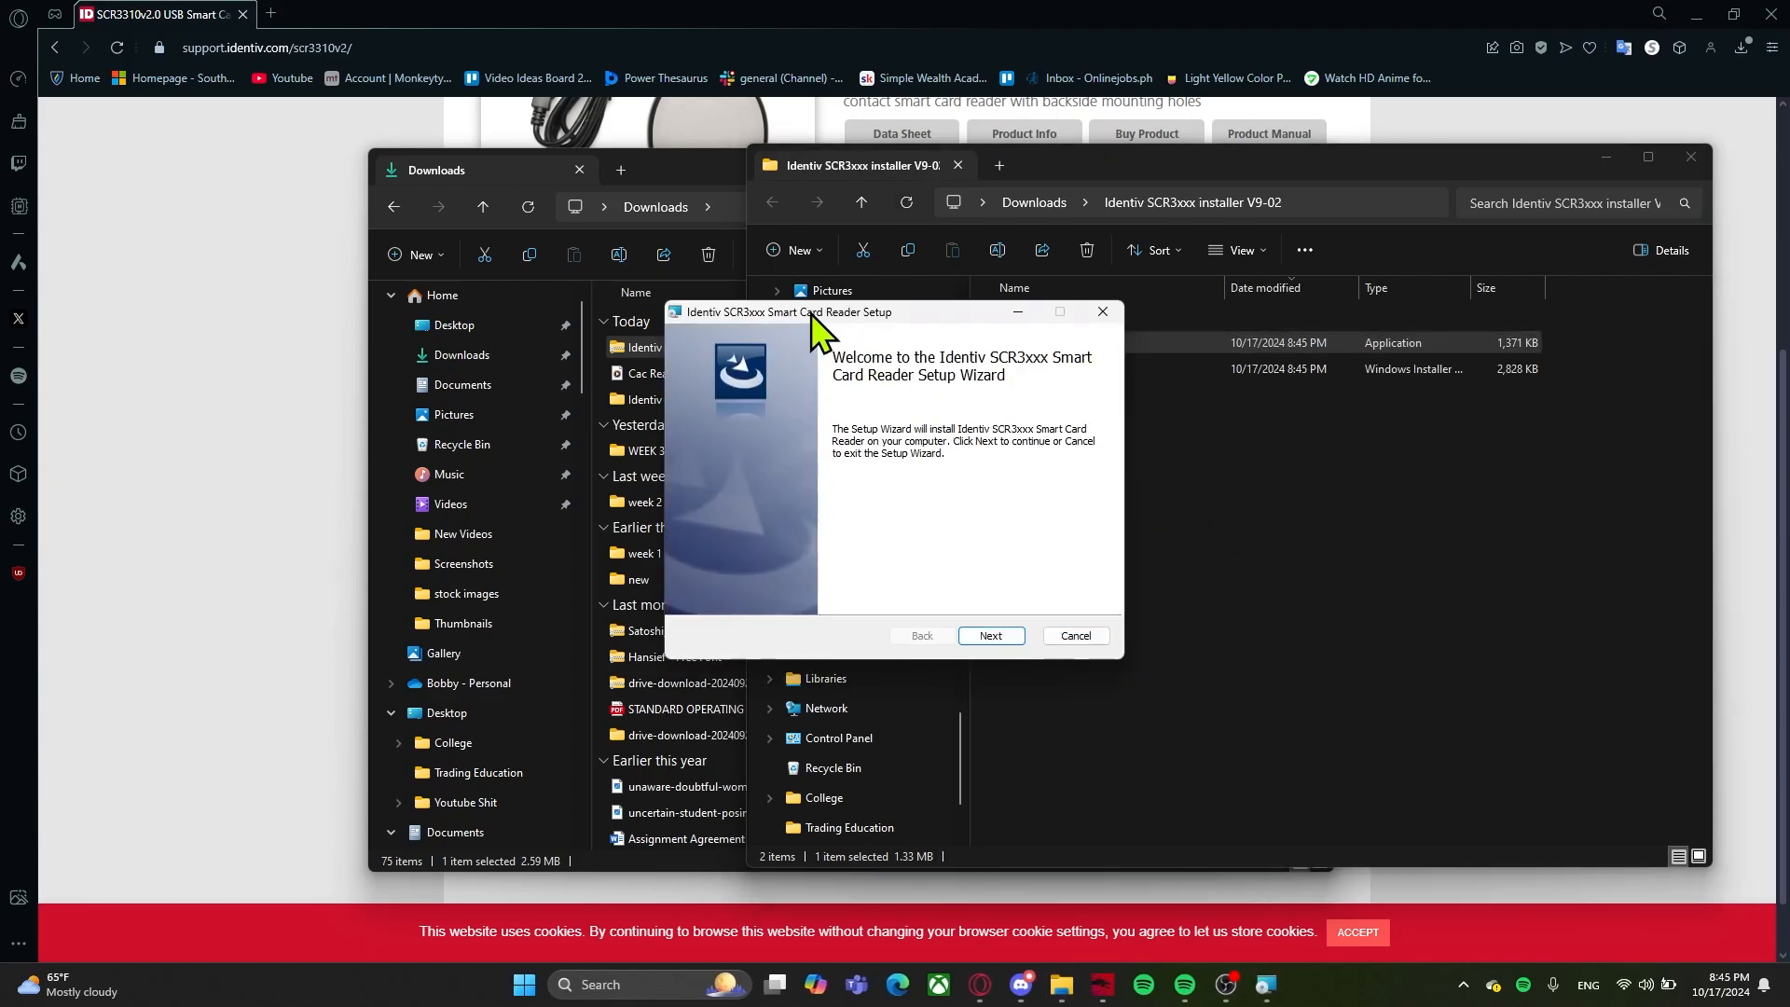
mouse_move(925, 480)
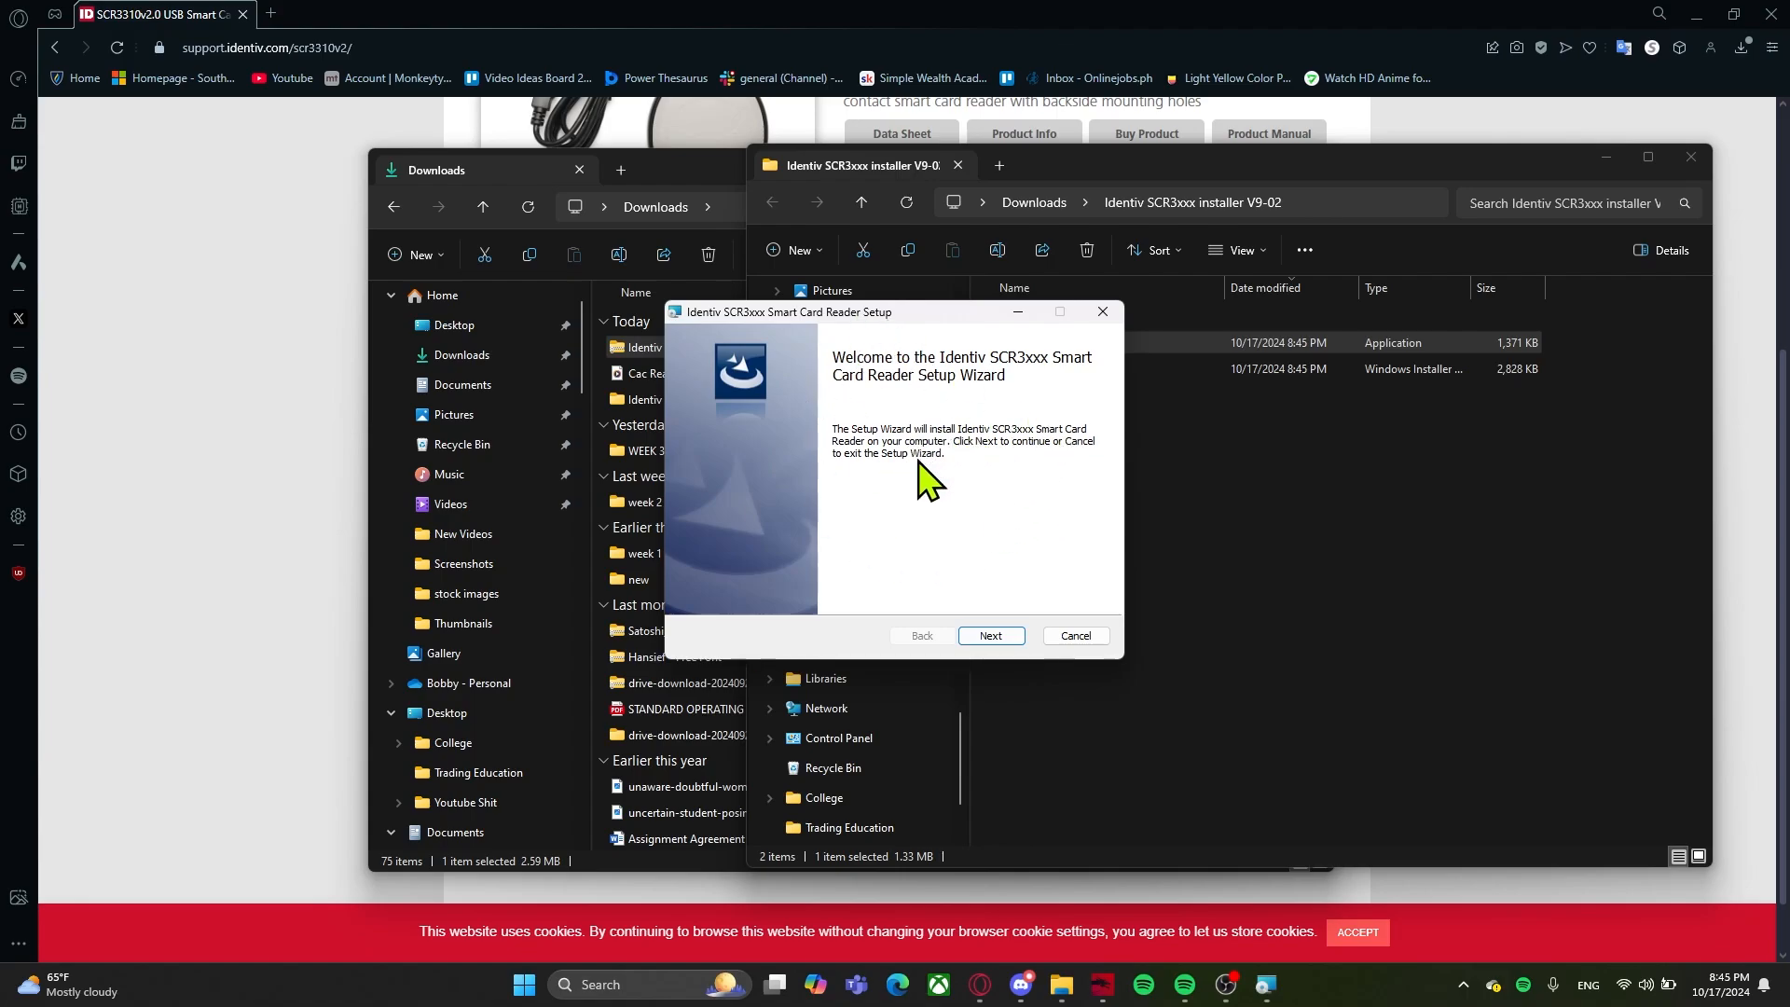
Step: Accept the license terms, install the SCR3xxx reader driver, and finish the wizard
left_click(990, 636)
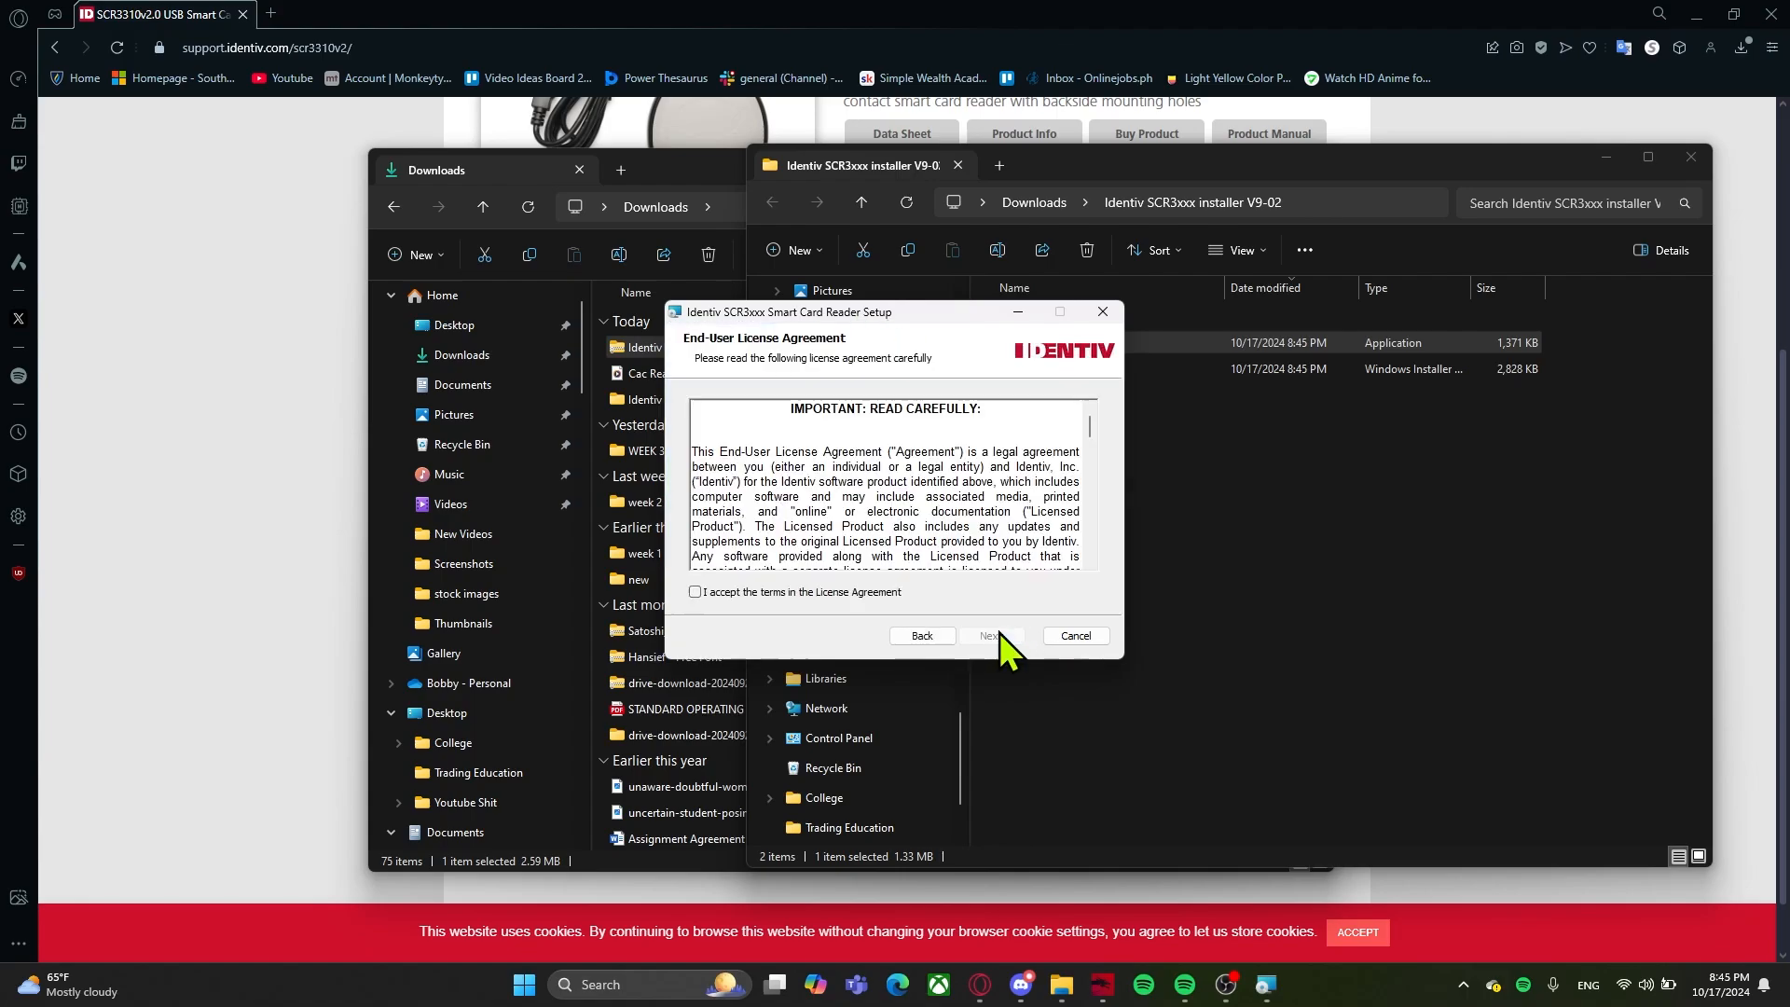
left_click(696, 591)
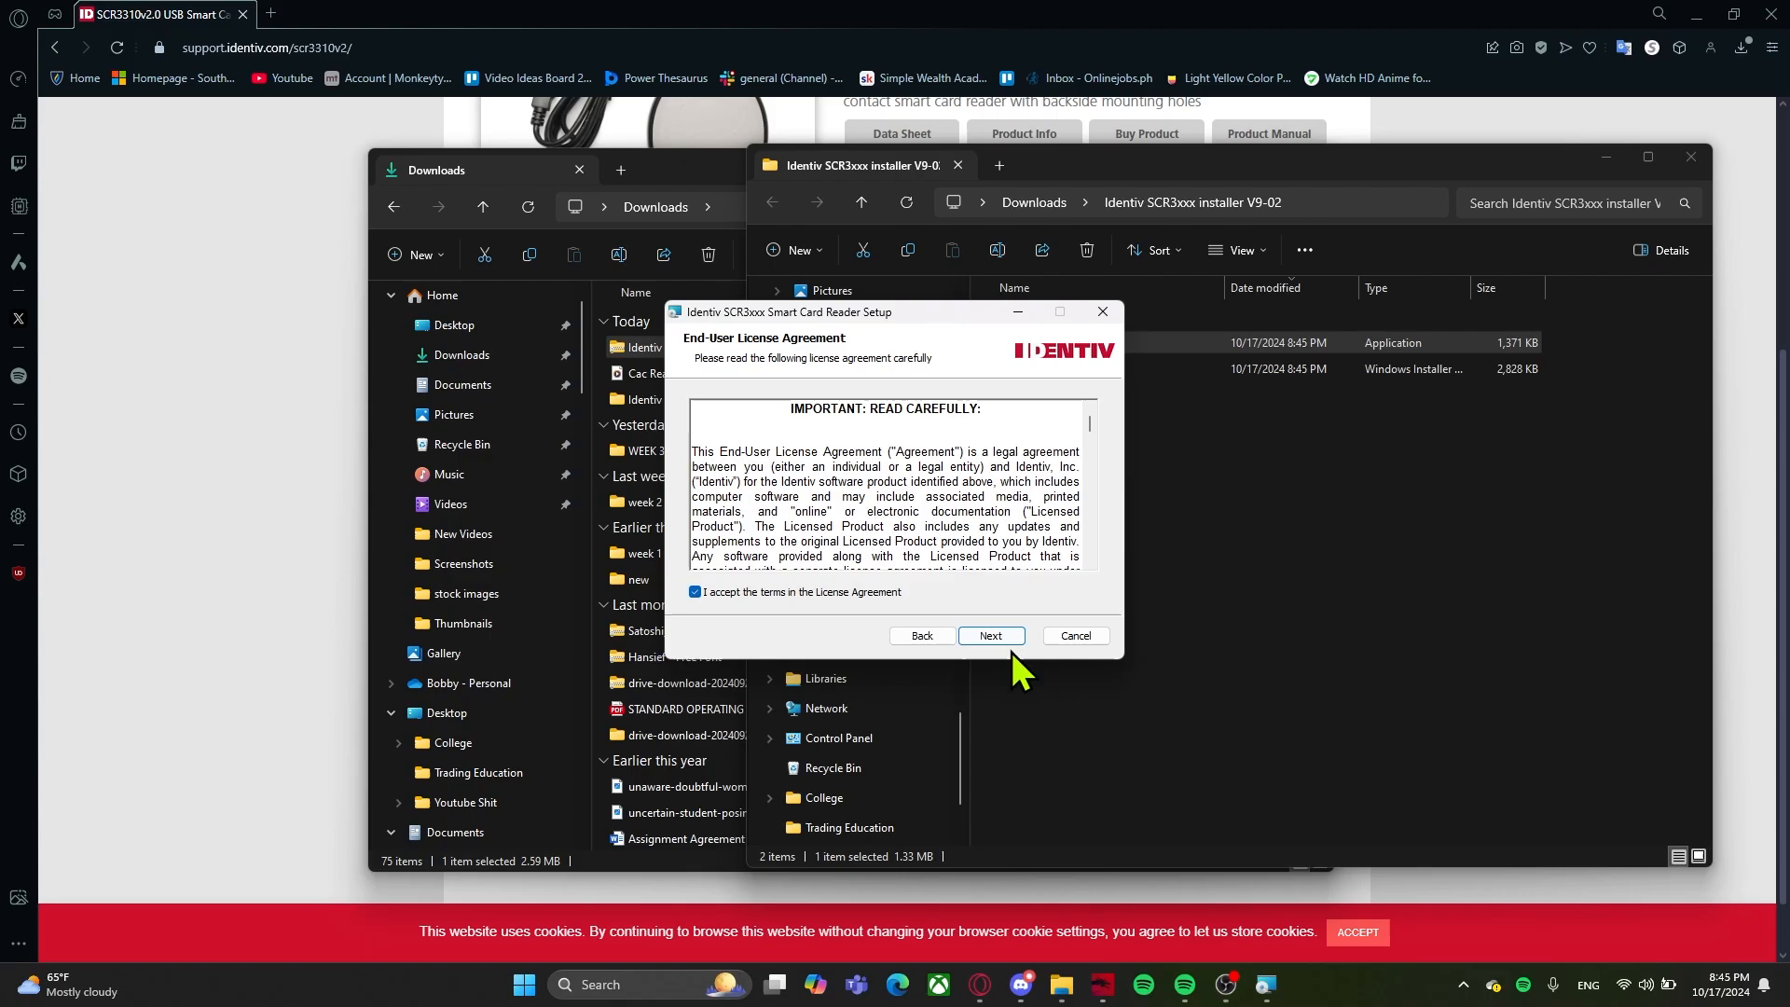
left_click(991, 636)
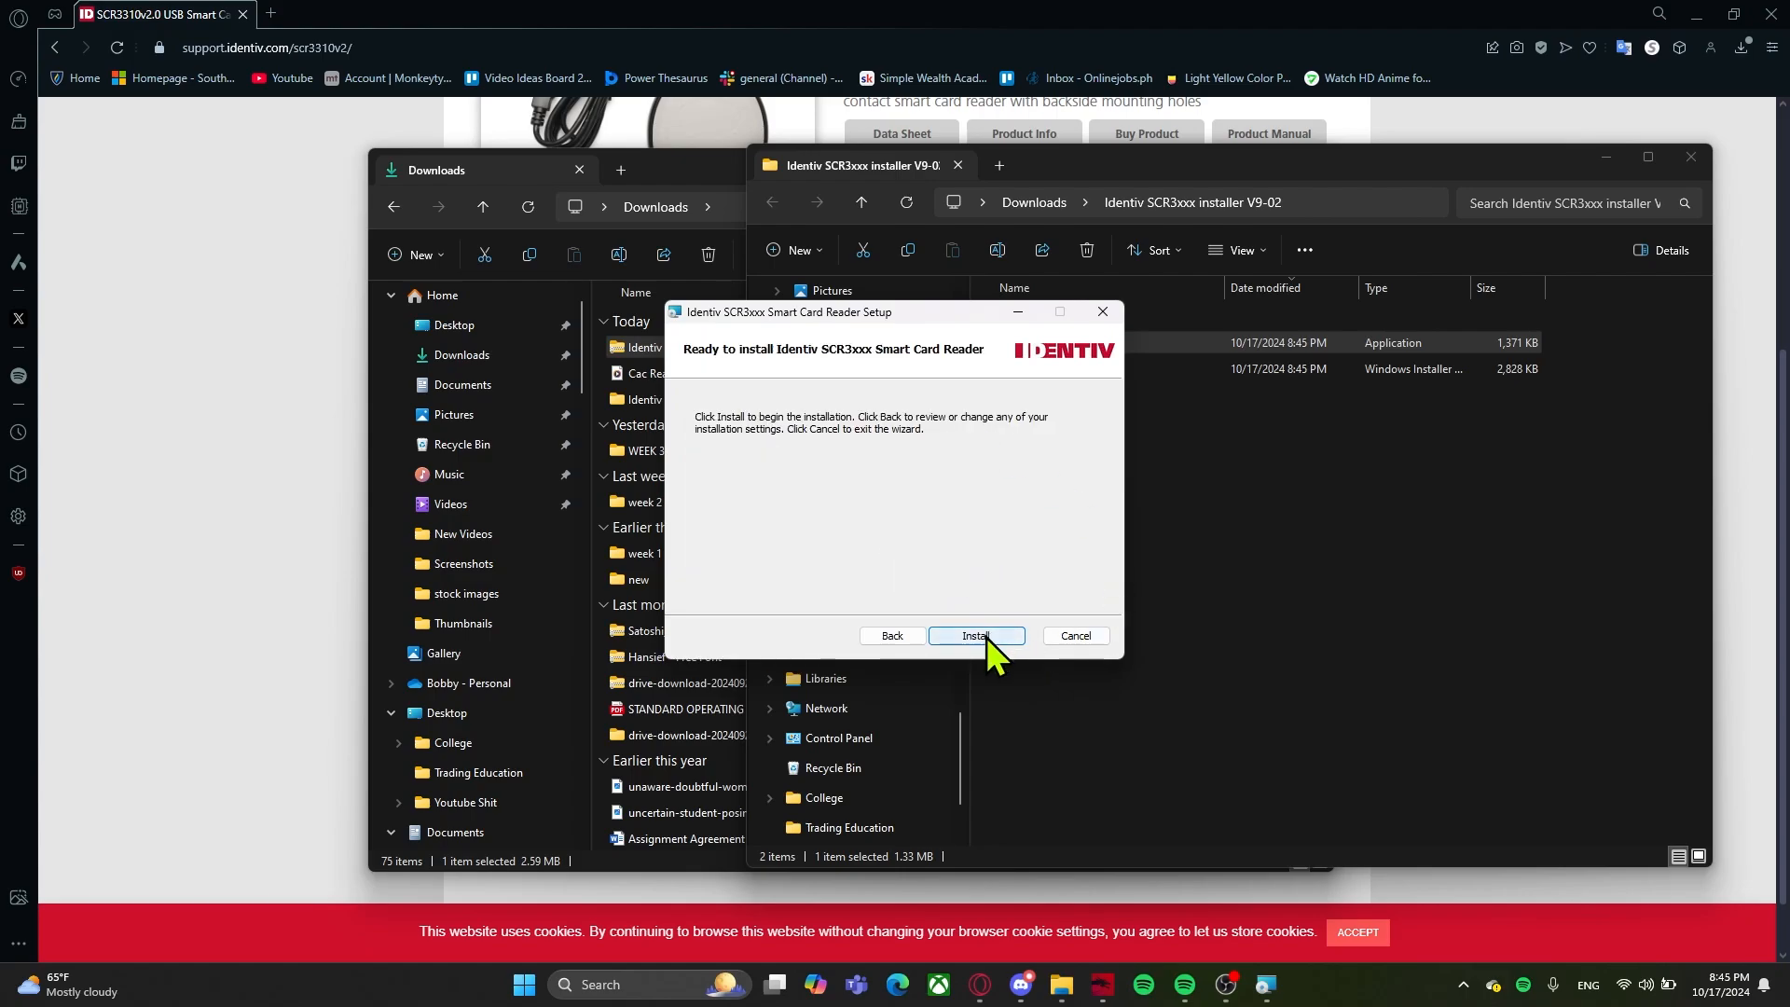
left_click(976, 636)
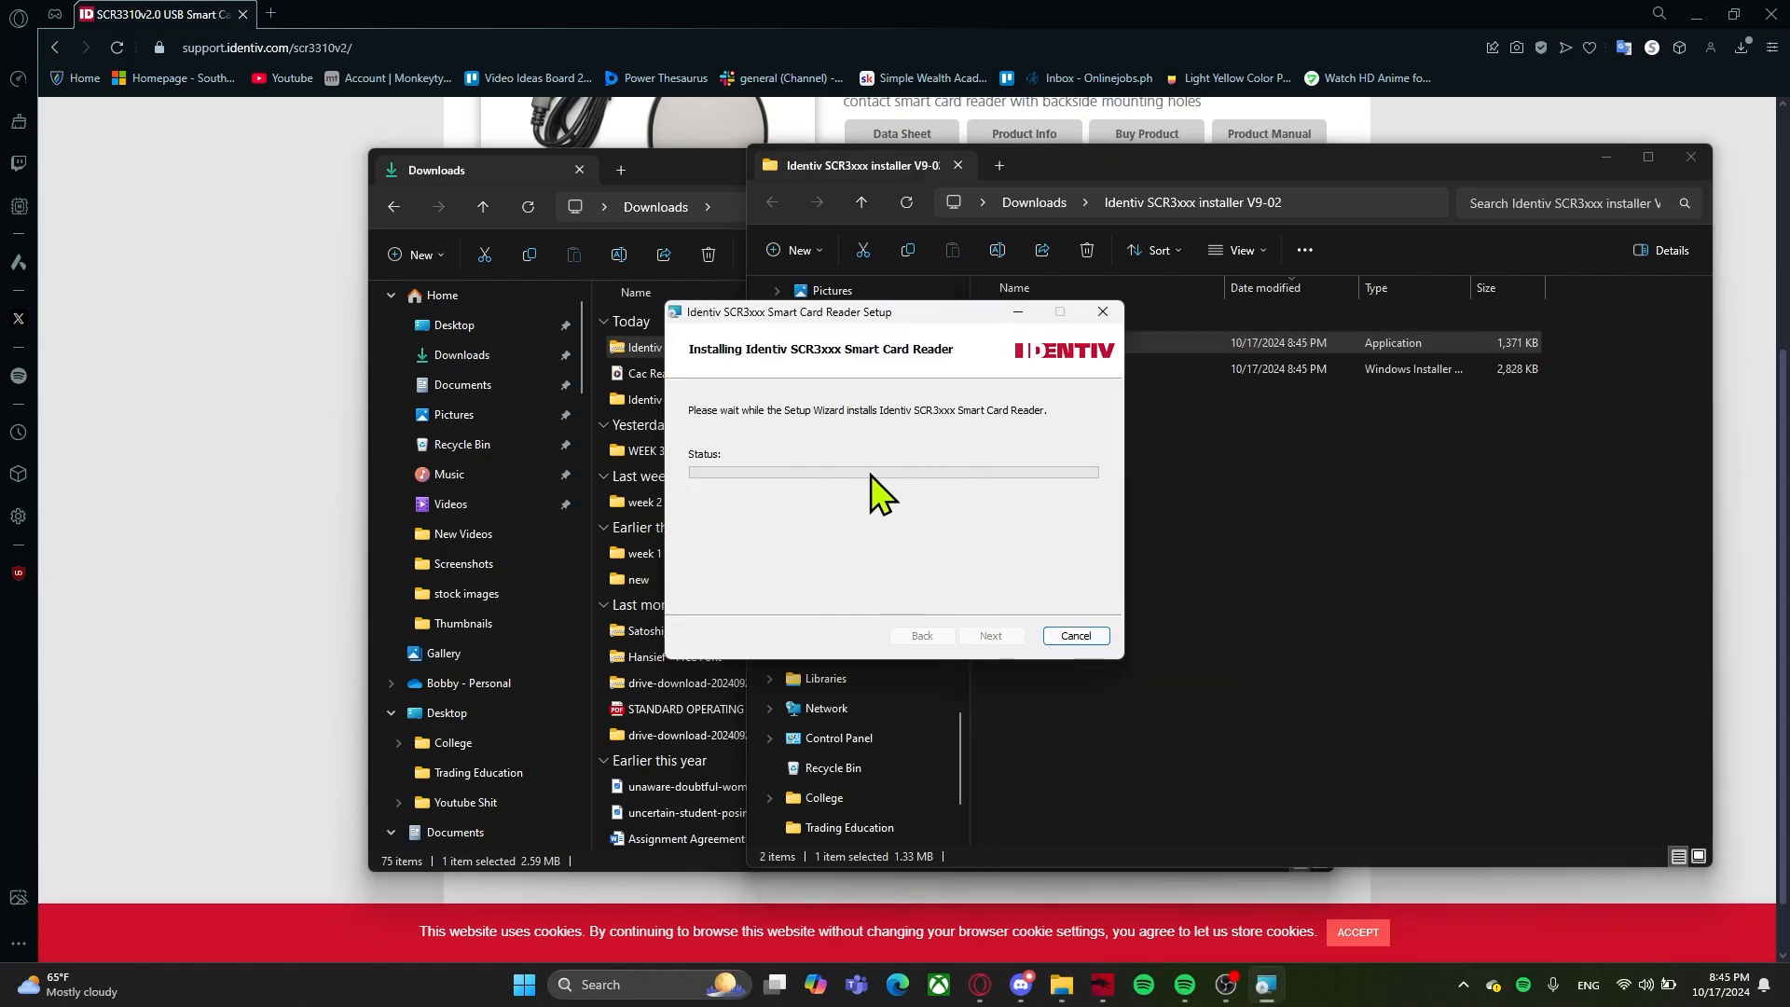
mouse_move(731, 439)
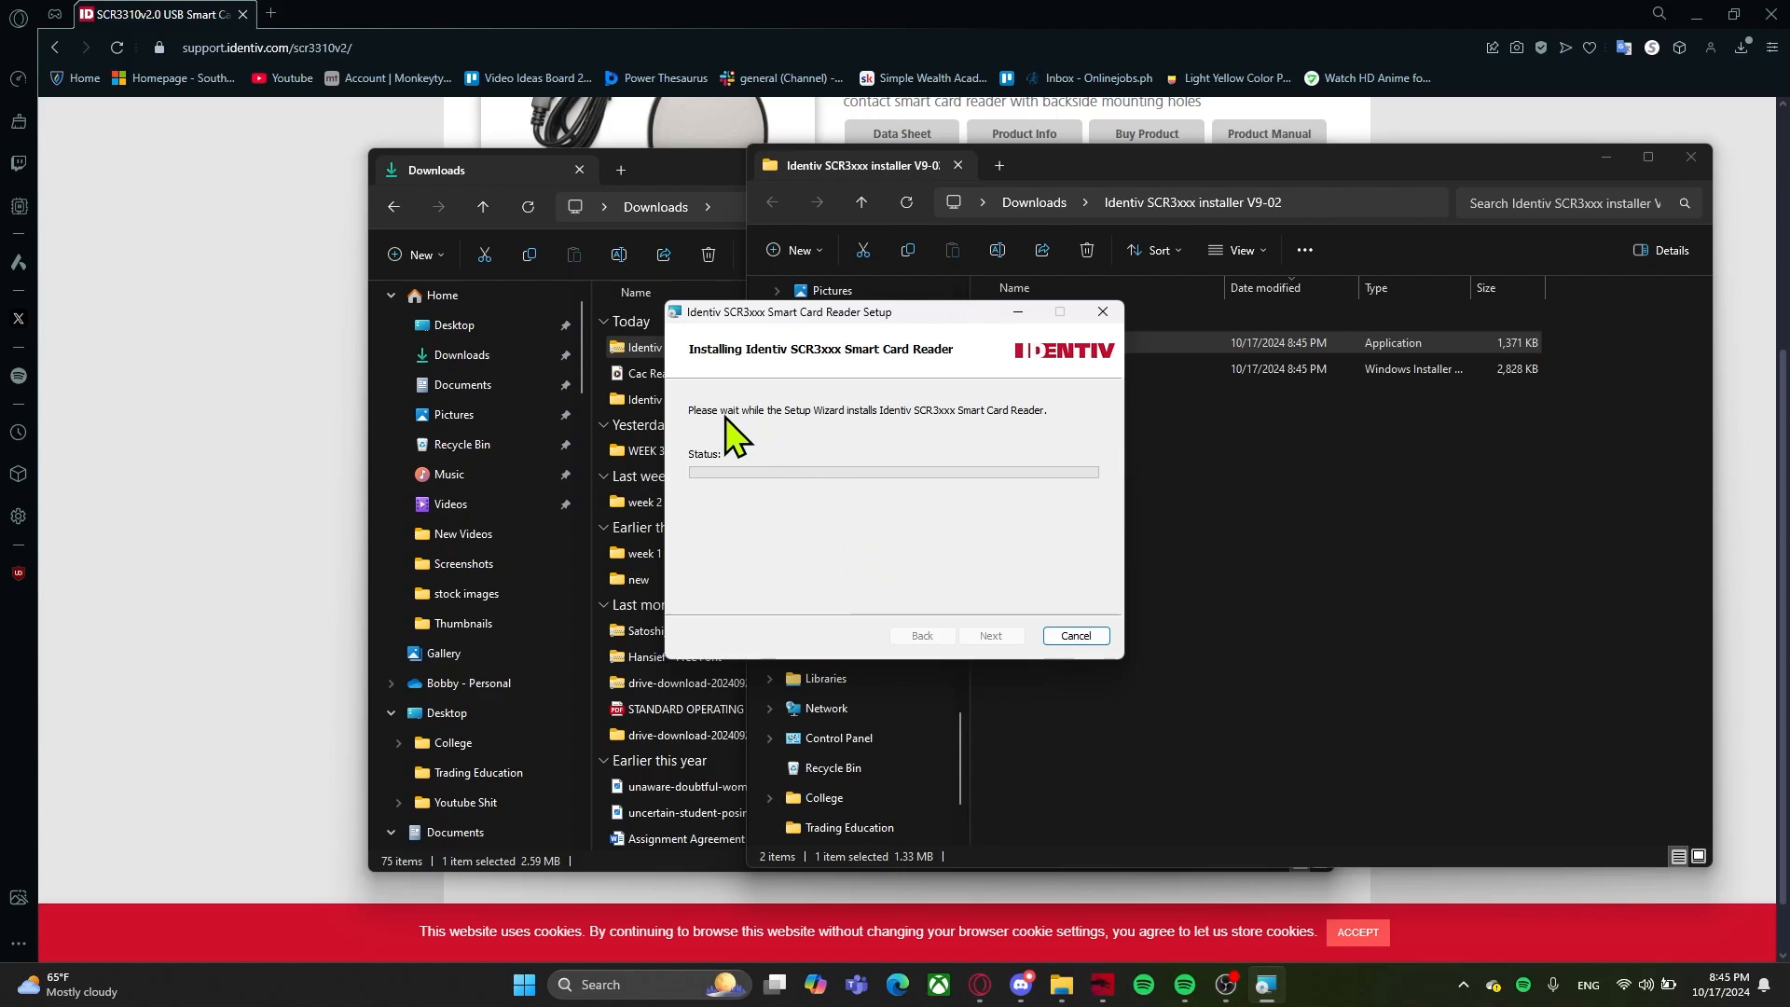
mouse_move(889, 485)
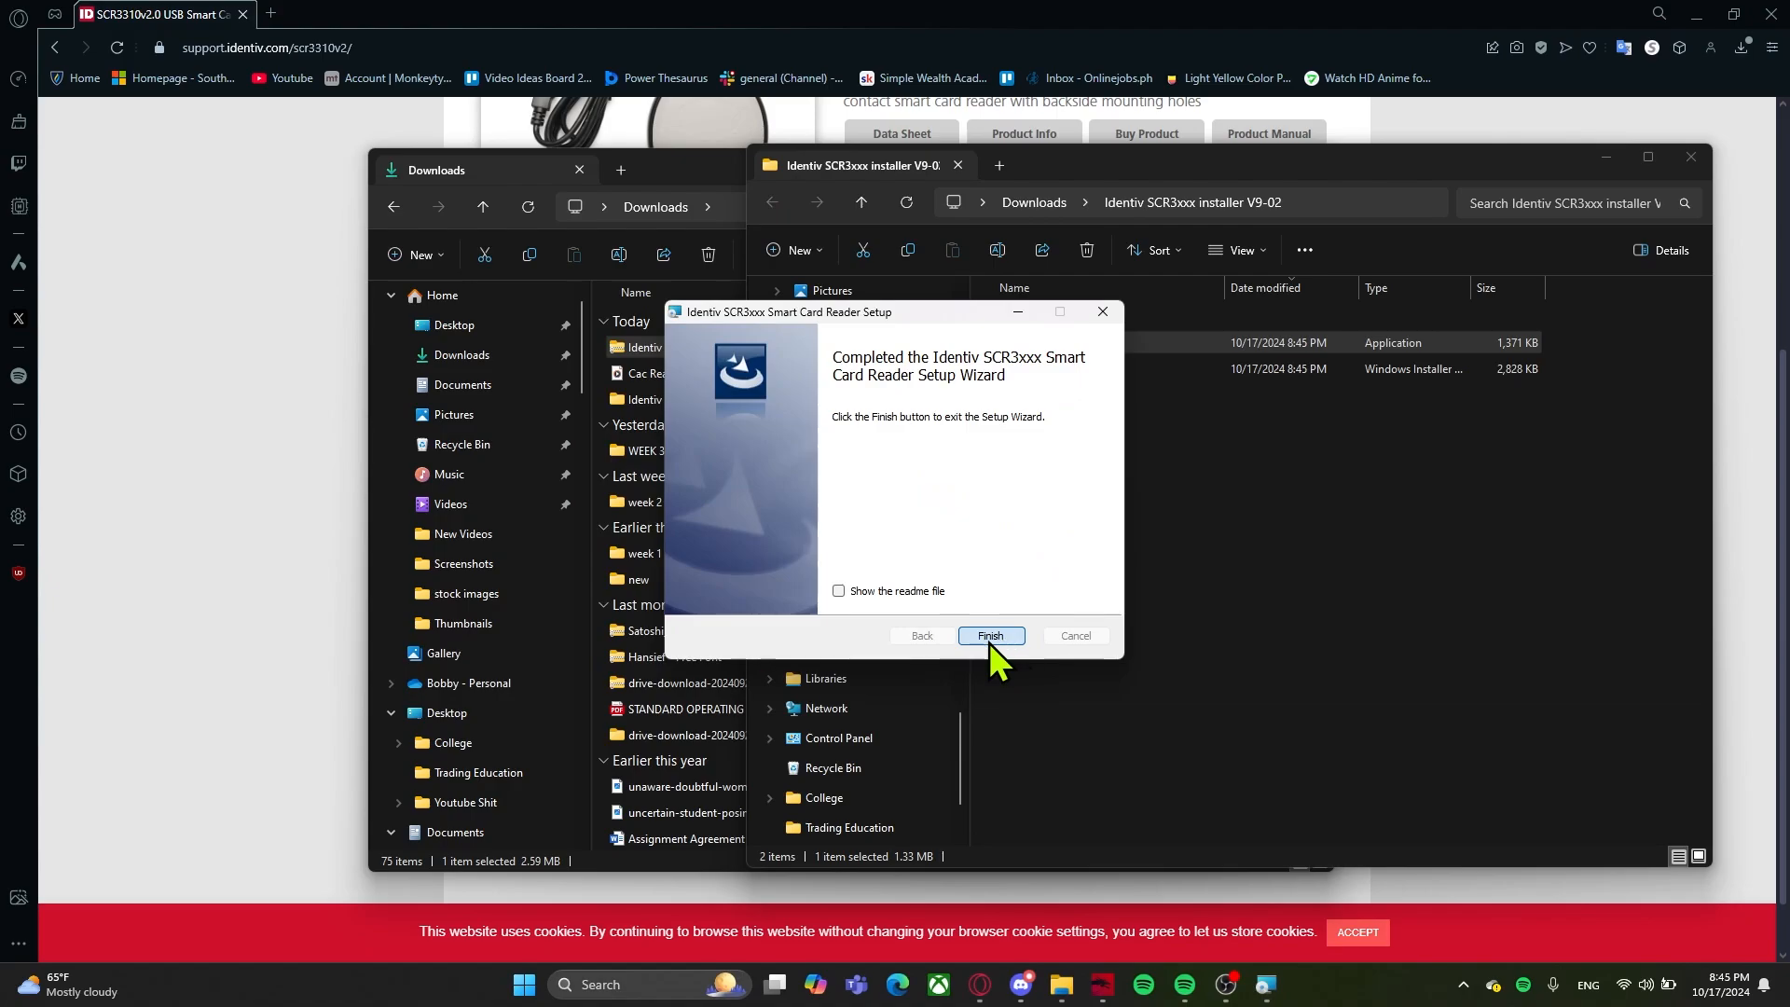
left_click(989, 636)
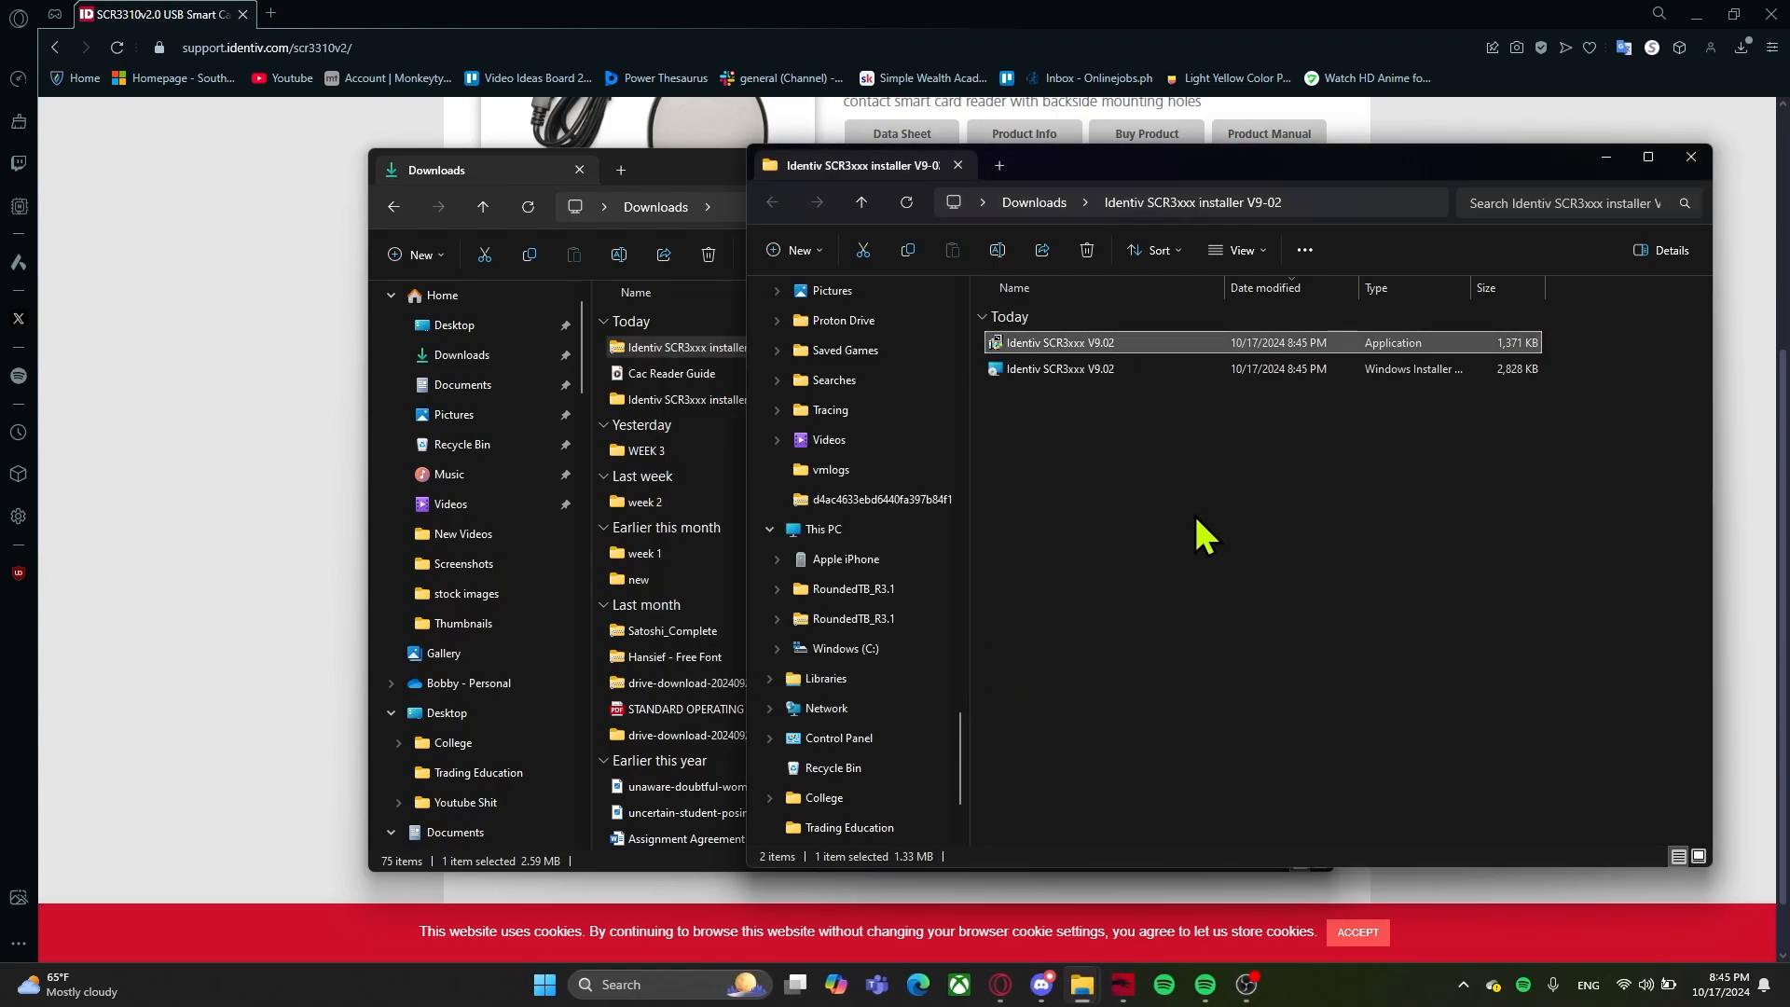
mouse_move(1201, 528)
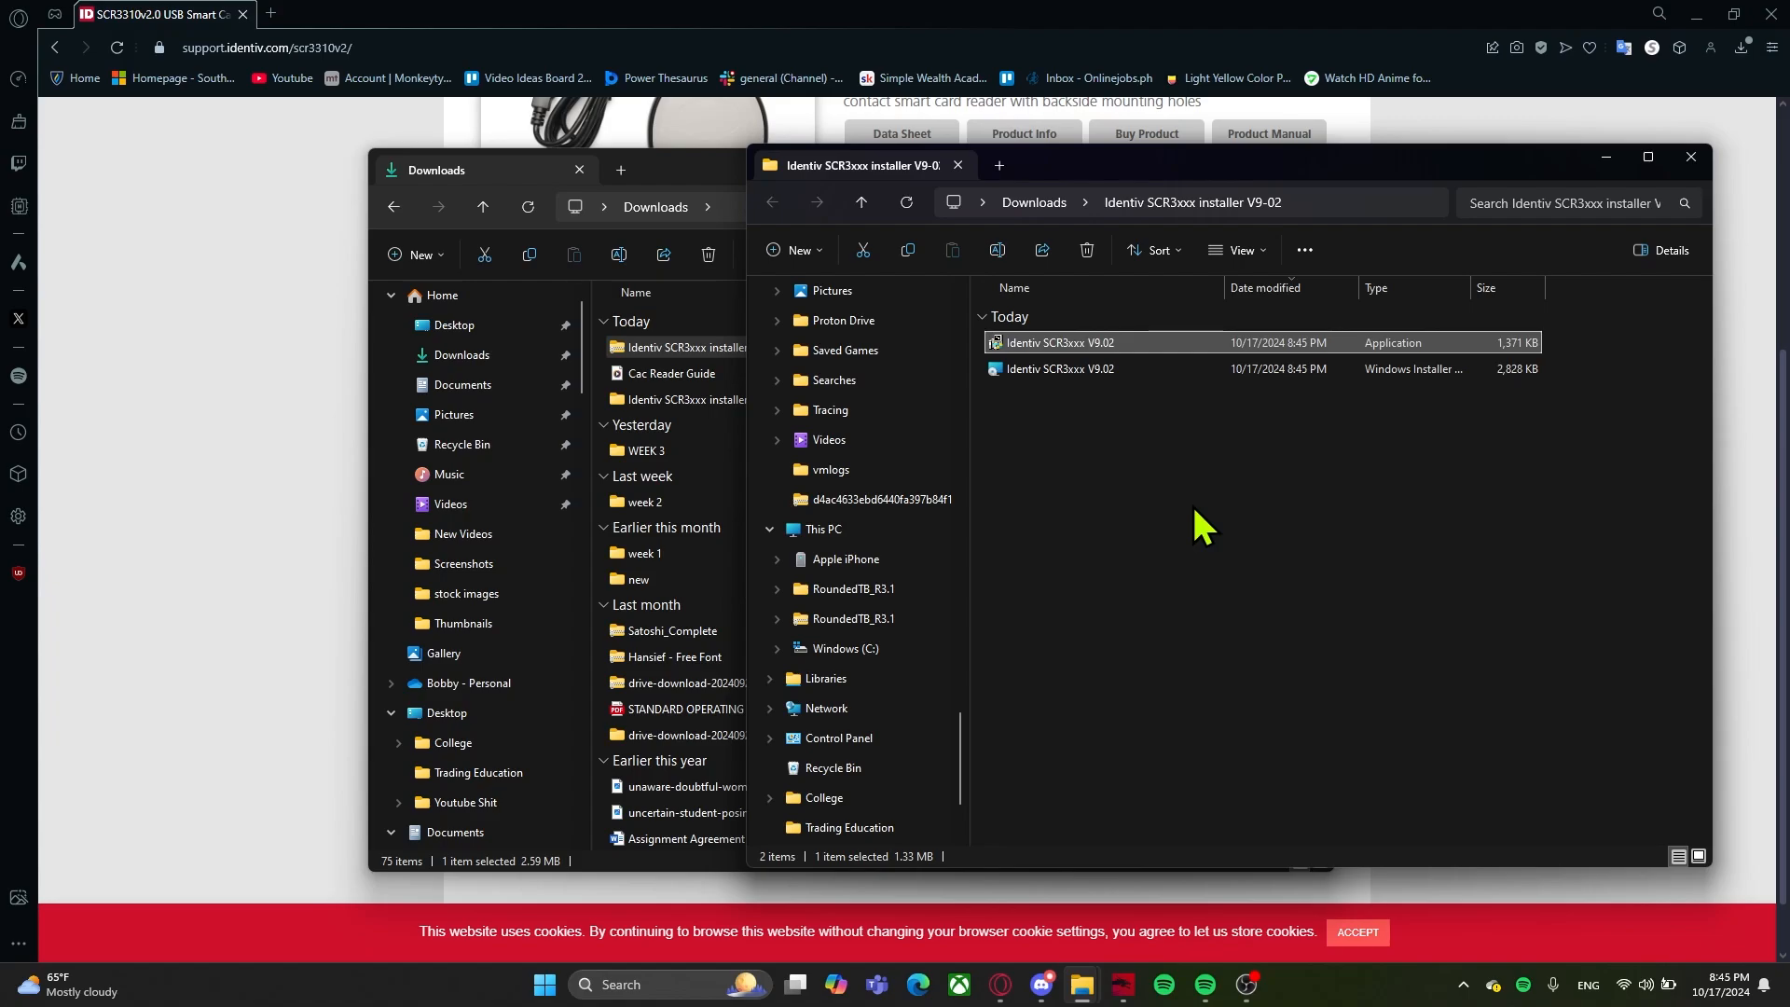
mouse_move(1587, 452)
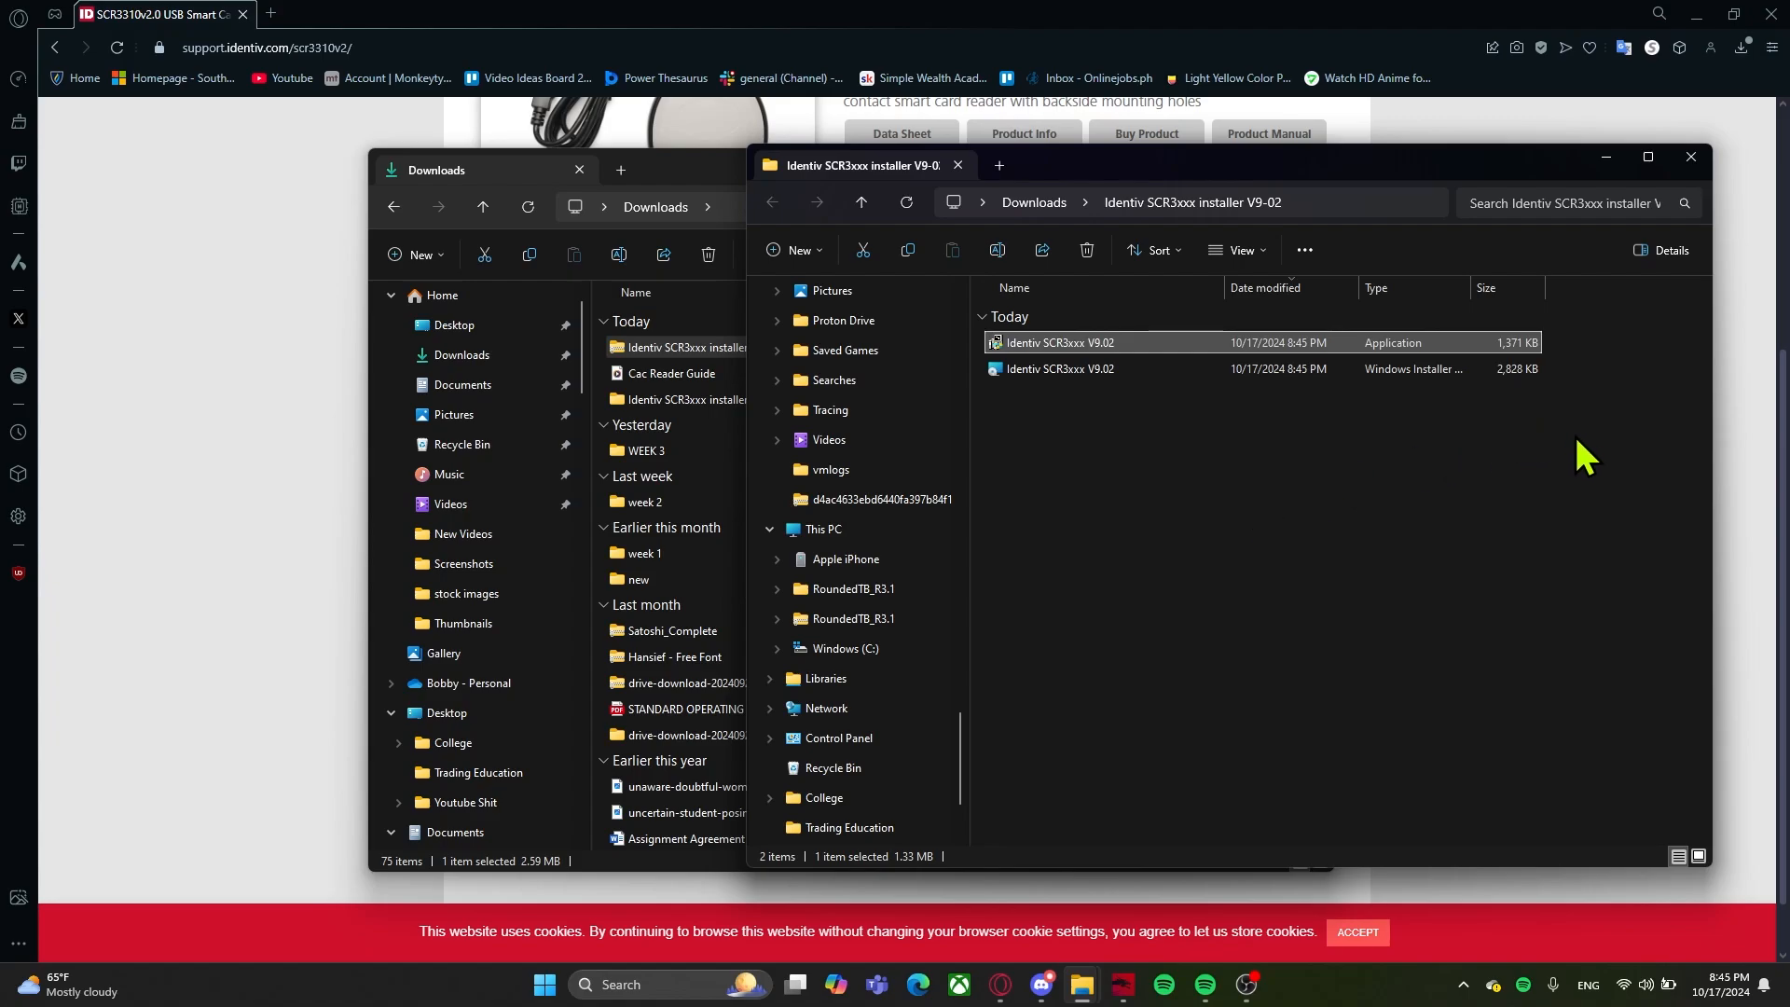